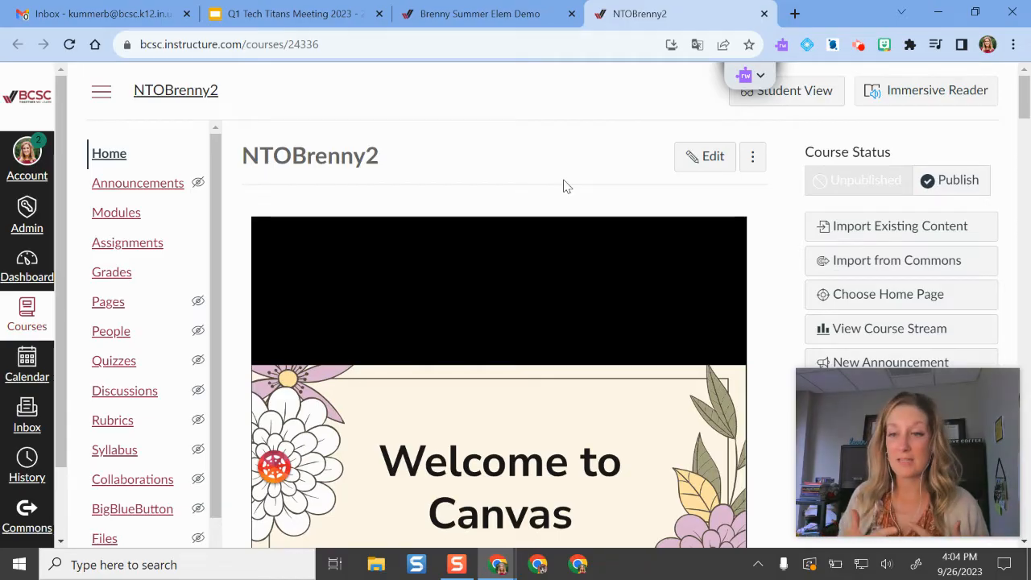
mouse_move(548, 154)
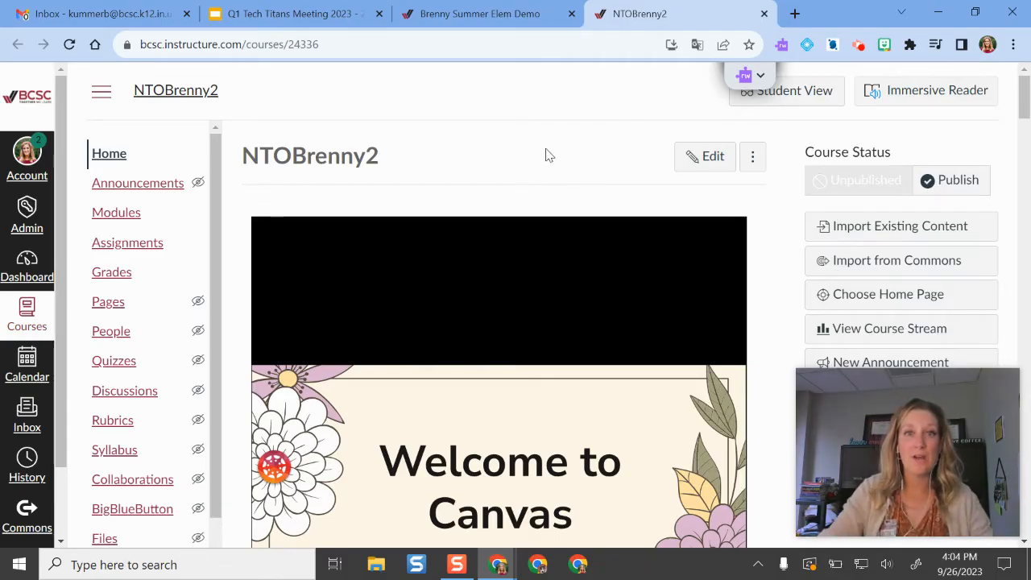
mouse_move(425, 189)
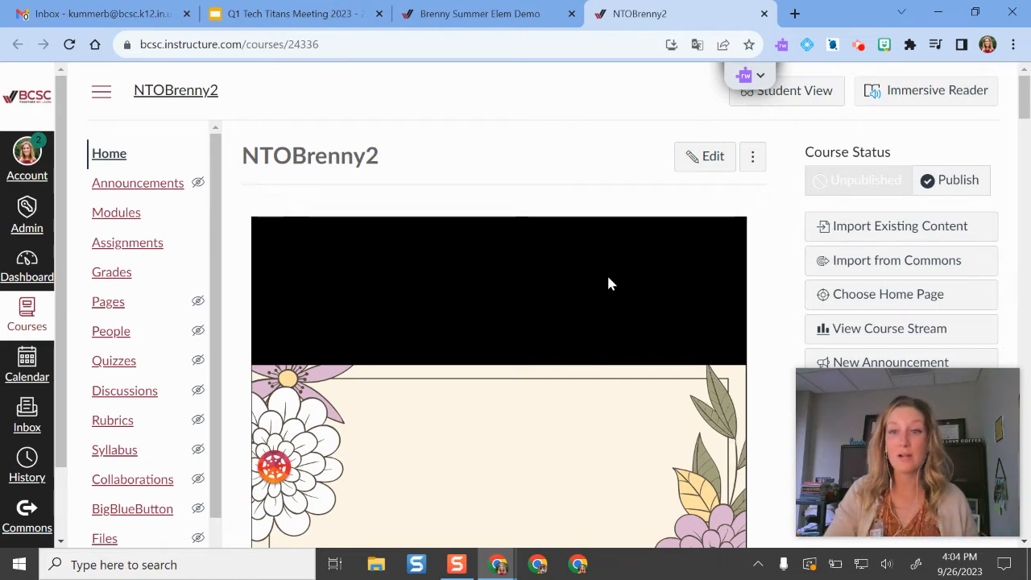
mouse_move(491, 163)
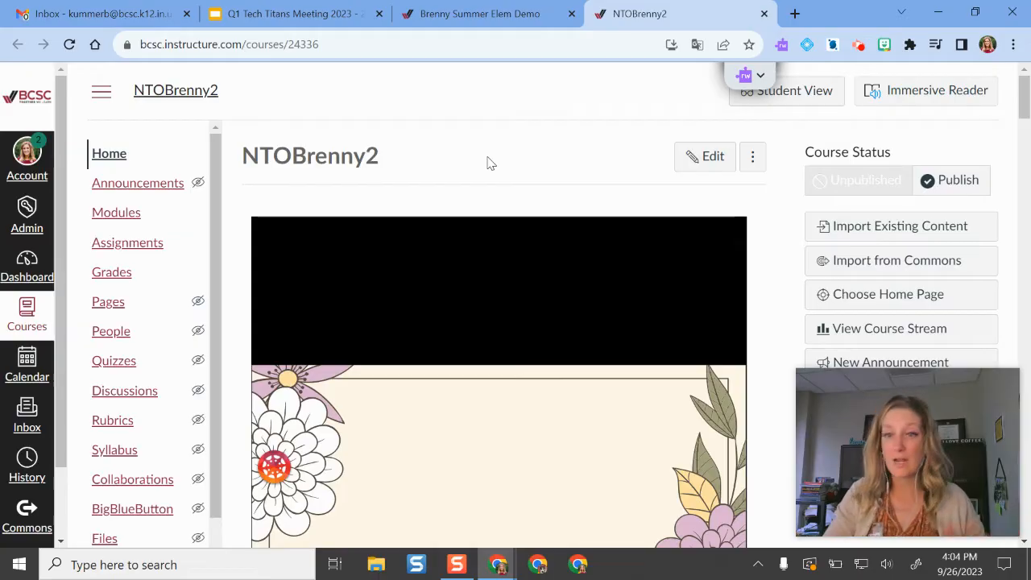
mouse_move(852, 291)
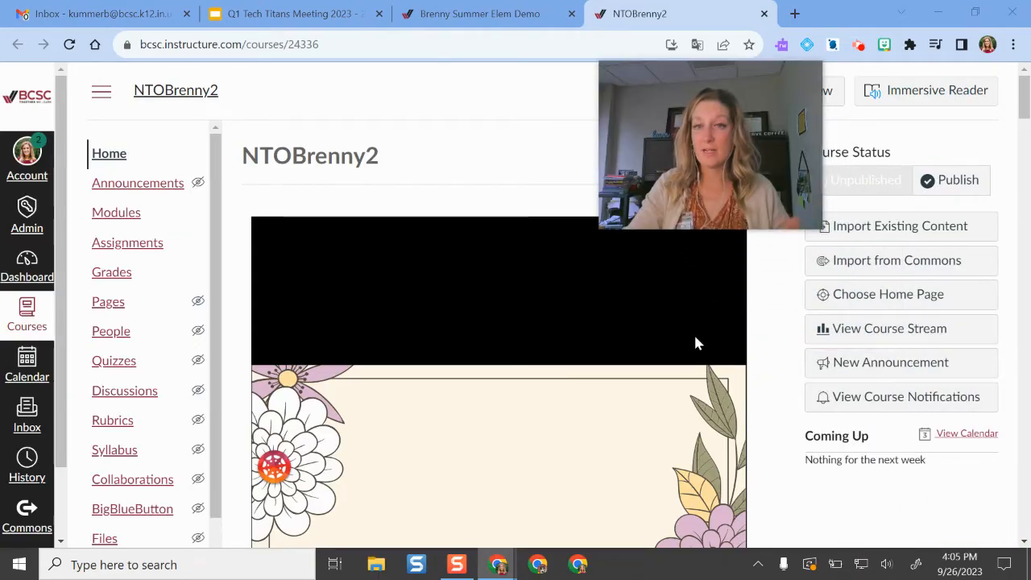
mouse_move(406, 231)
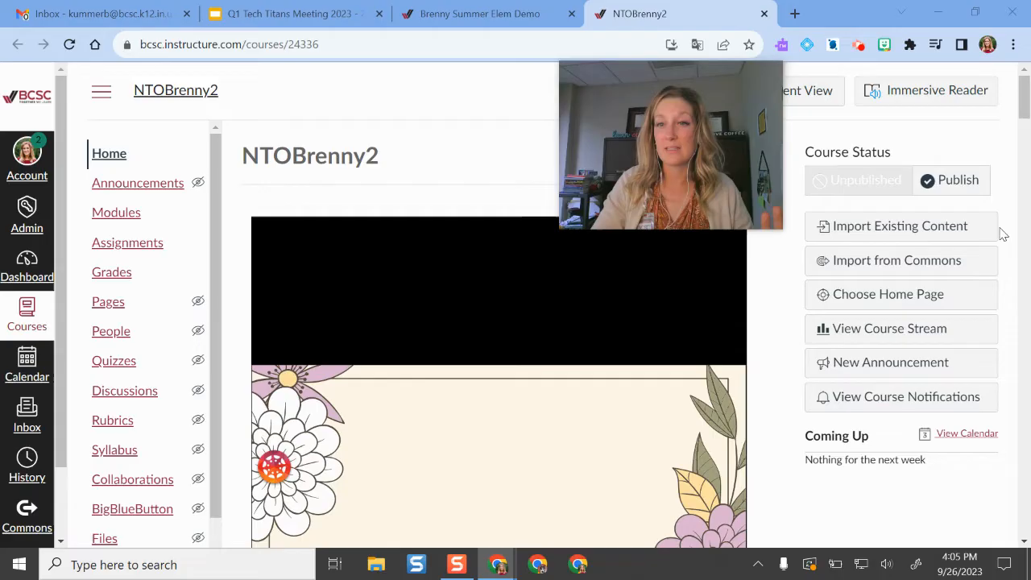
mouse_move(899, 226)
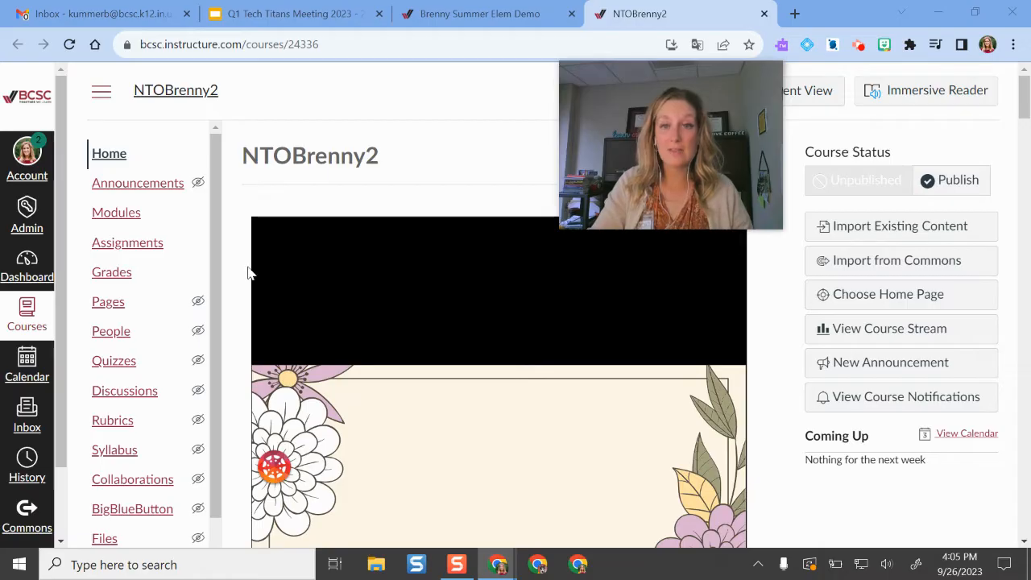
- View NTOBrenny2's course settings and return to its home page
scroll("down", 3)
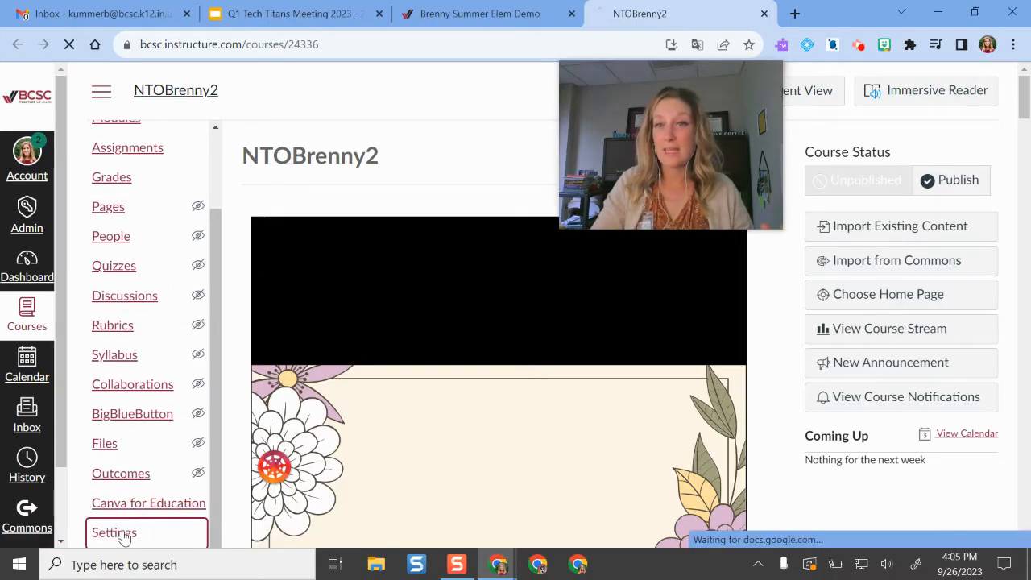
left_click(113, 531)
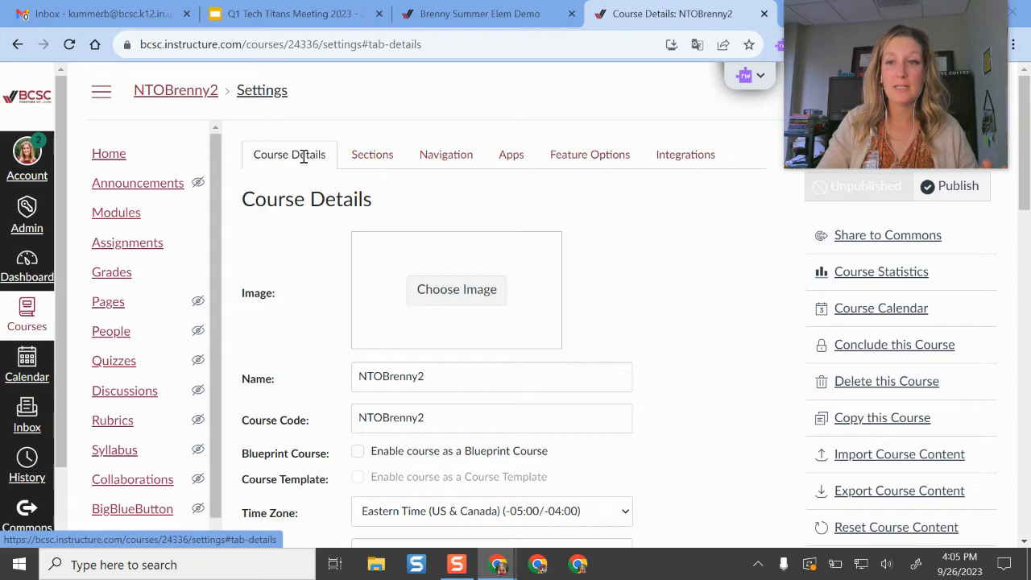
mouse_move(899, 454)
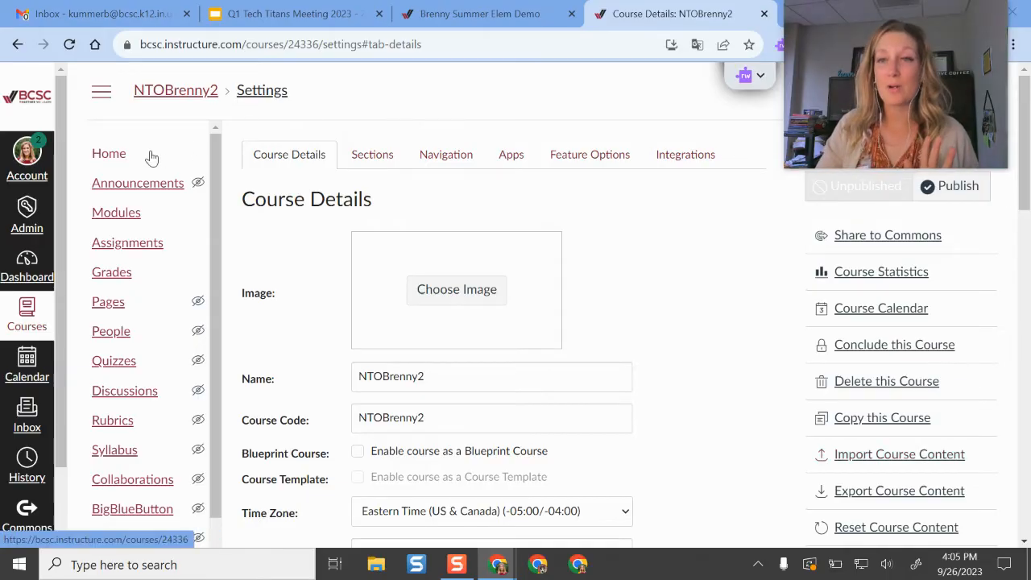
left_click(109, 153)
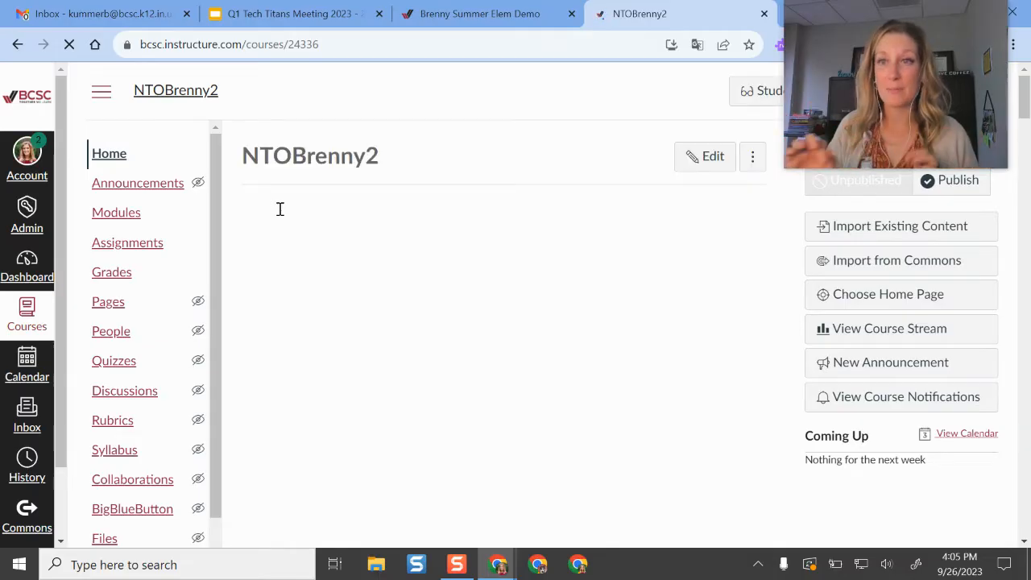
- View the Brenny Summer Elem Demo course's settings, then come back to NTOBrenny2
left_click(480, 13)
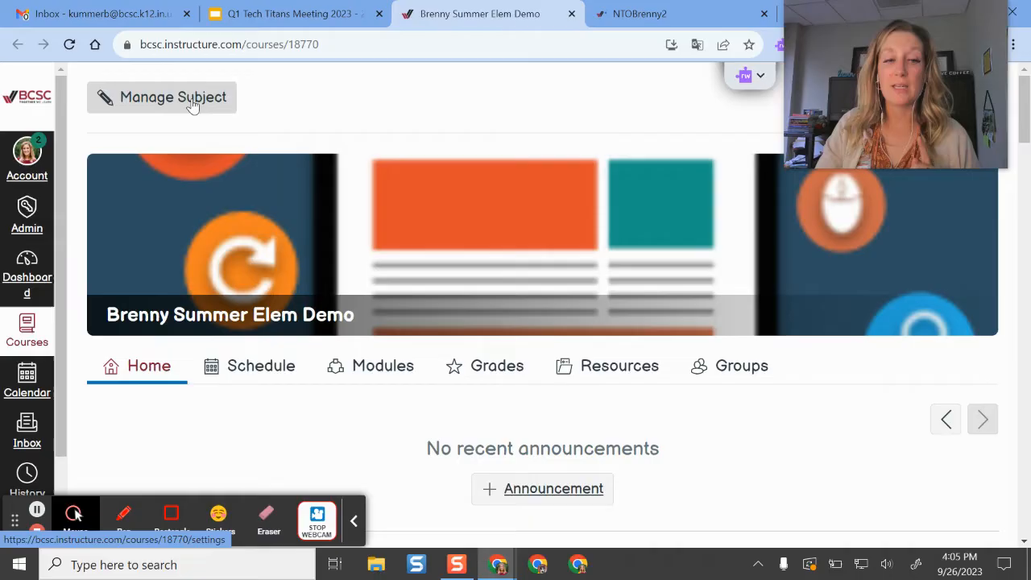
left_click(161, 97)
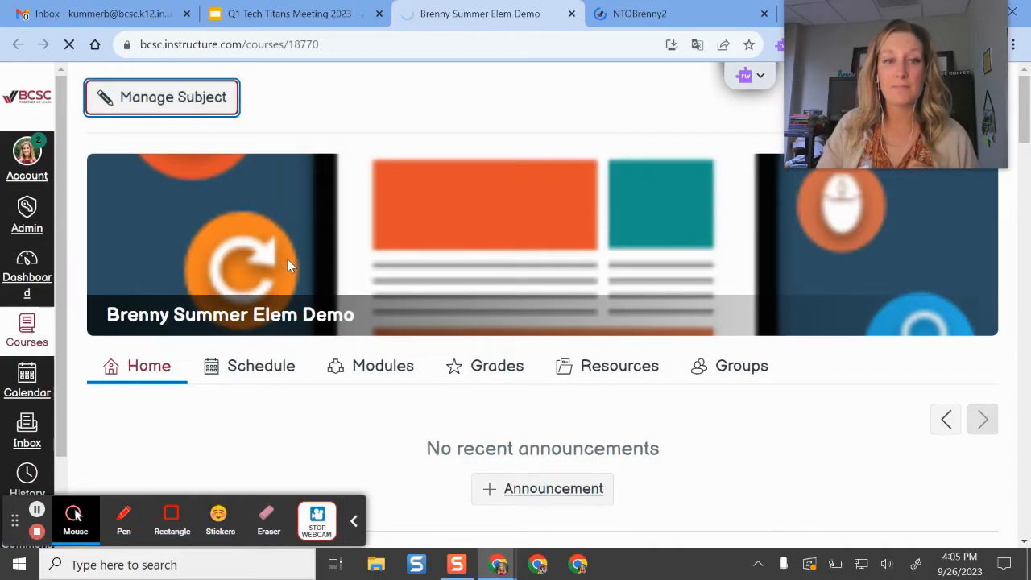
left_click(161, 97)
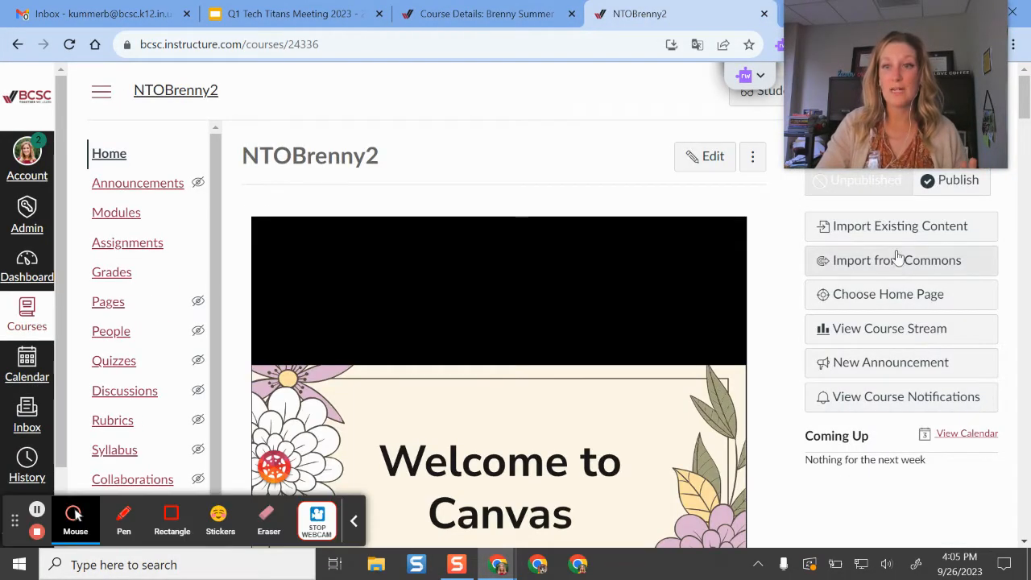
- Start an Import Existing Content into NTOBrenny2 with content type Copy a Canvas Course
left_click(899, 225)
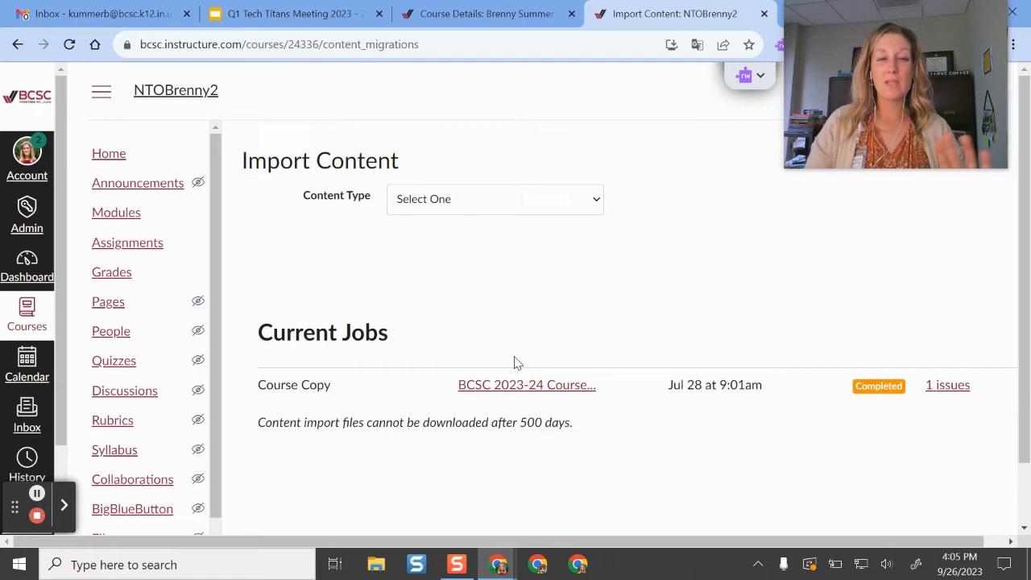
mouse_move(404, 217)
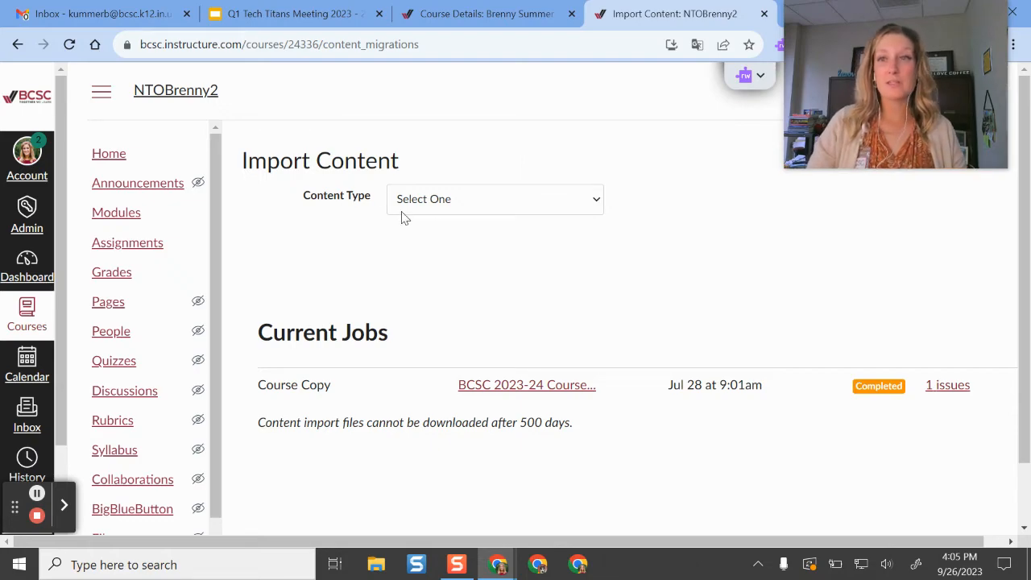
left_click(494, 199)
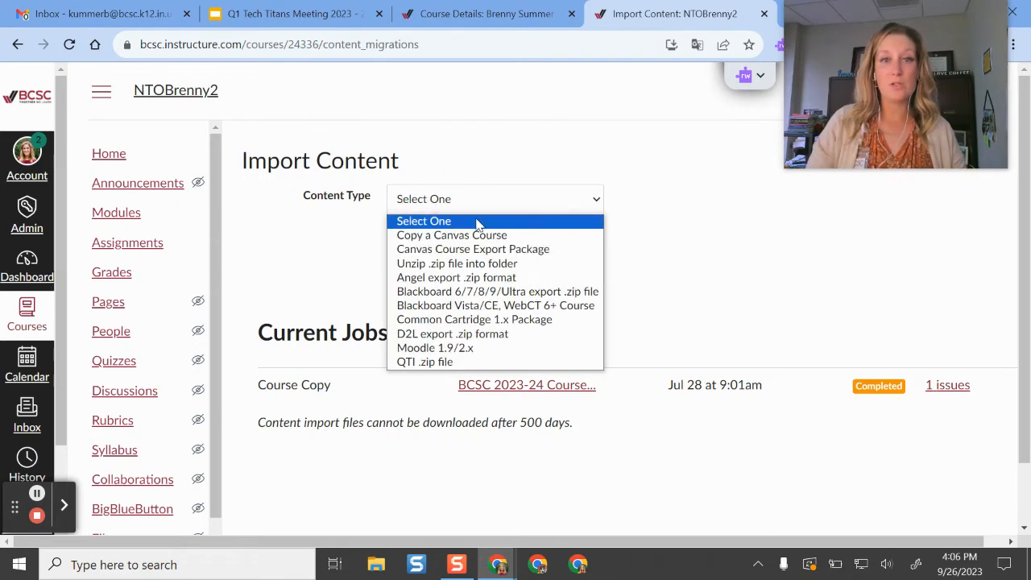
mouse_move(451, 235)
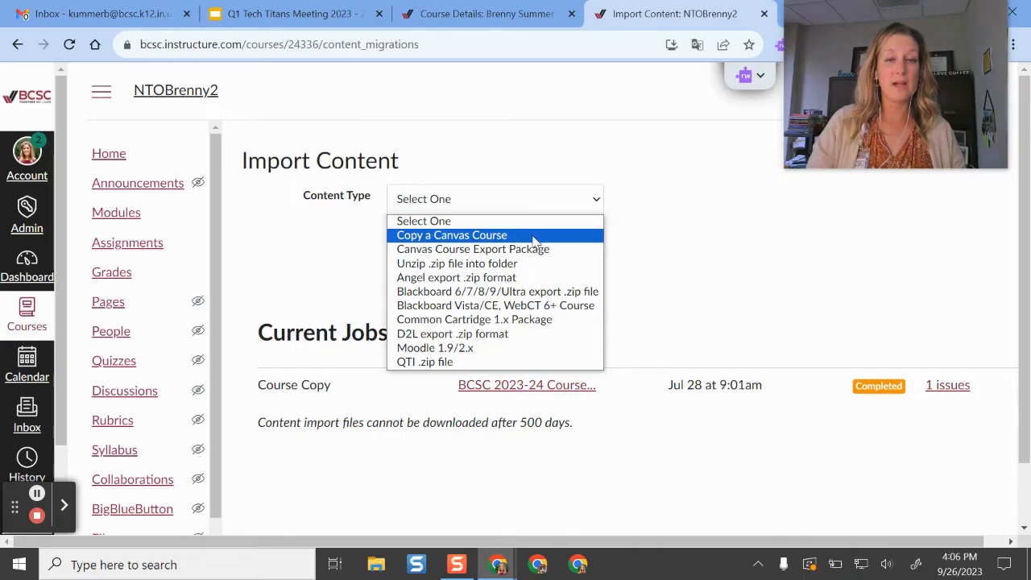
left_click(451, 235)
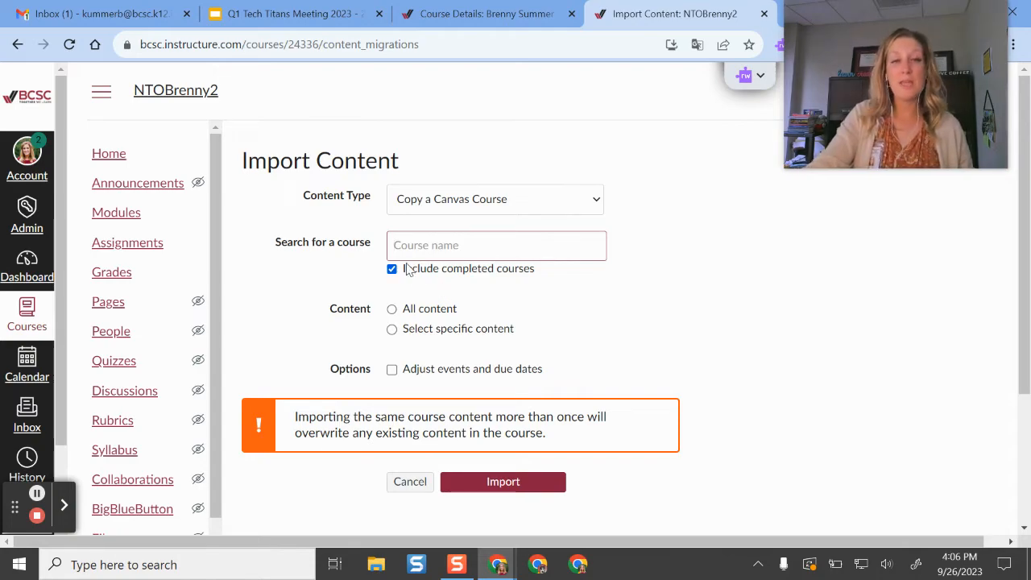
mouse_move(399, 280)
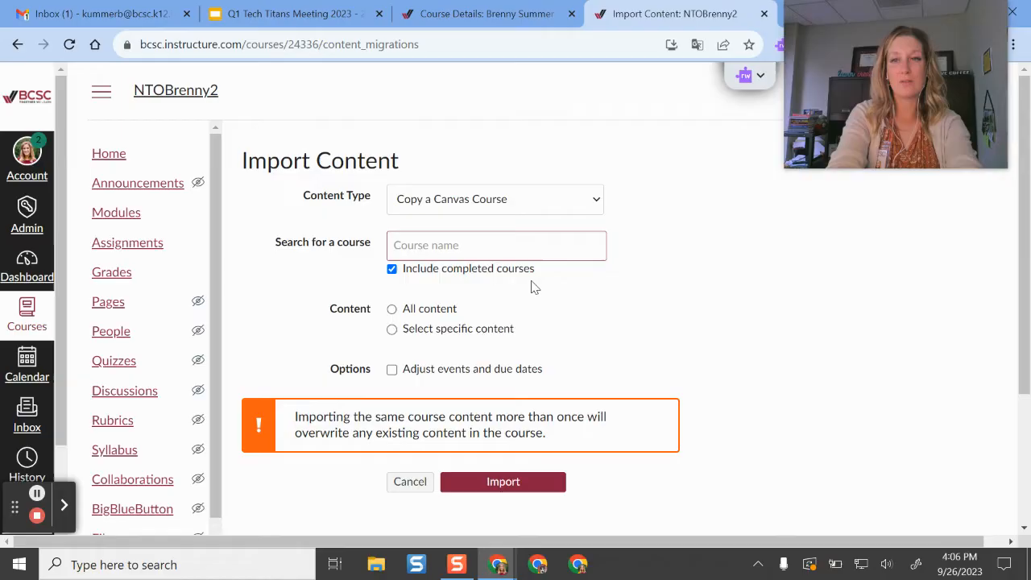
- Search 'world history train' and choose Sample World History Training Course as the source
type("world history training")
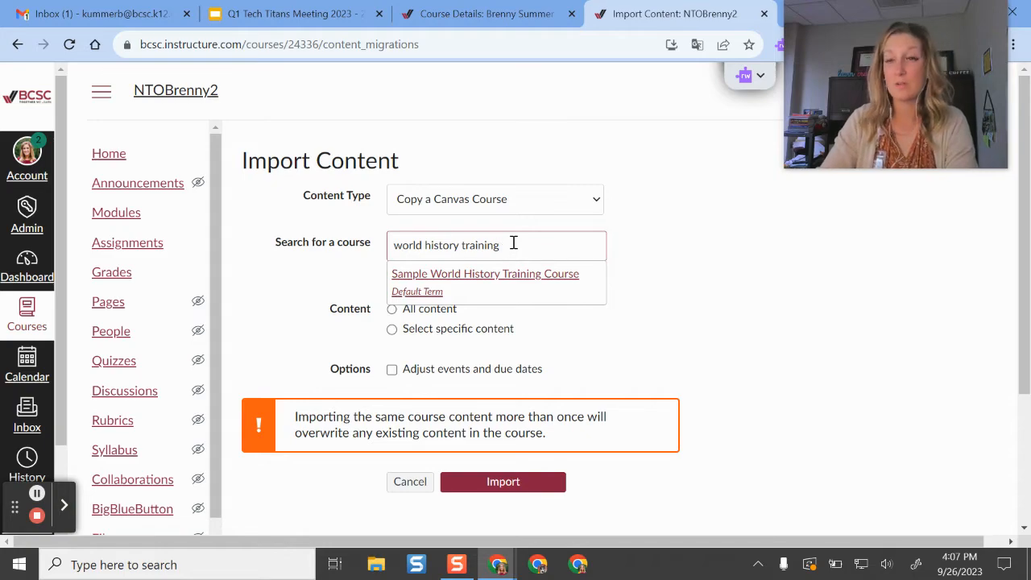
mouse_move(485, 282)
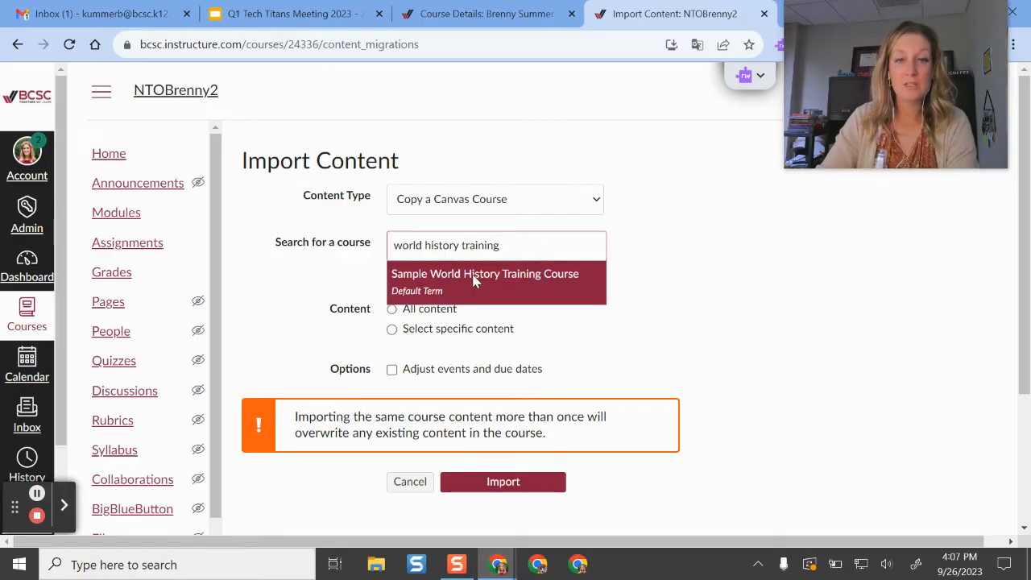
left_click(485, 273)
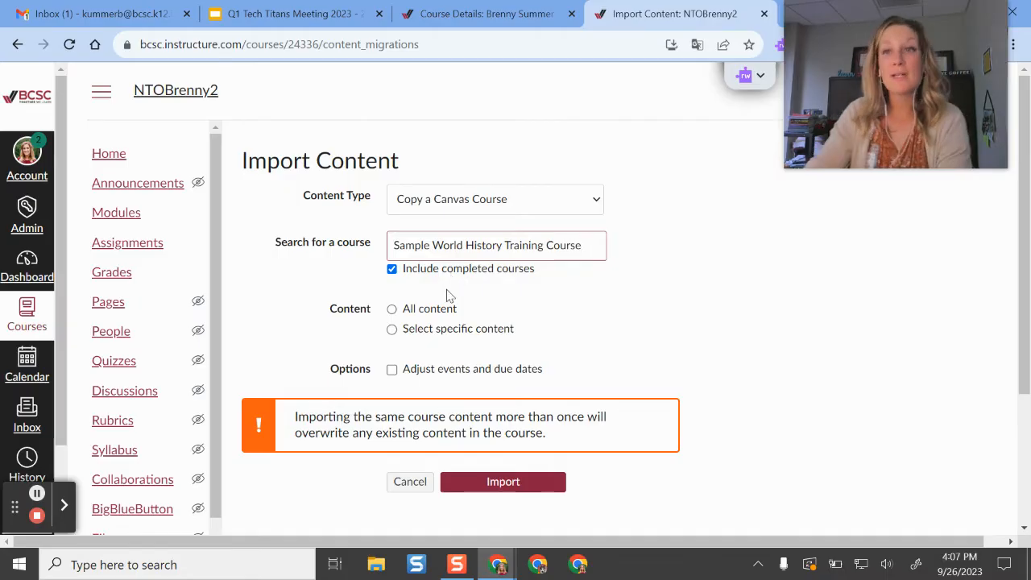
- Set the import to copy All content, after briefly trying Select specific content
left_click(391, 309)
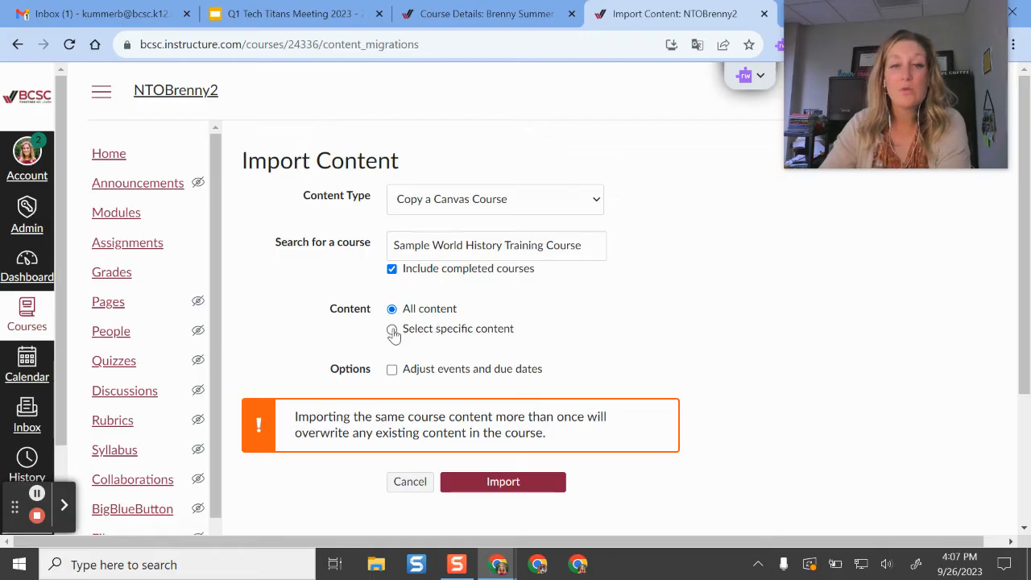
left_click(392, 328)
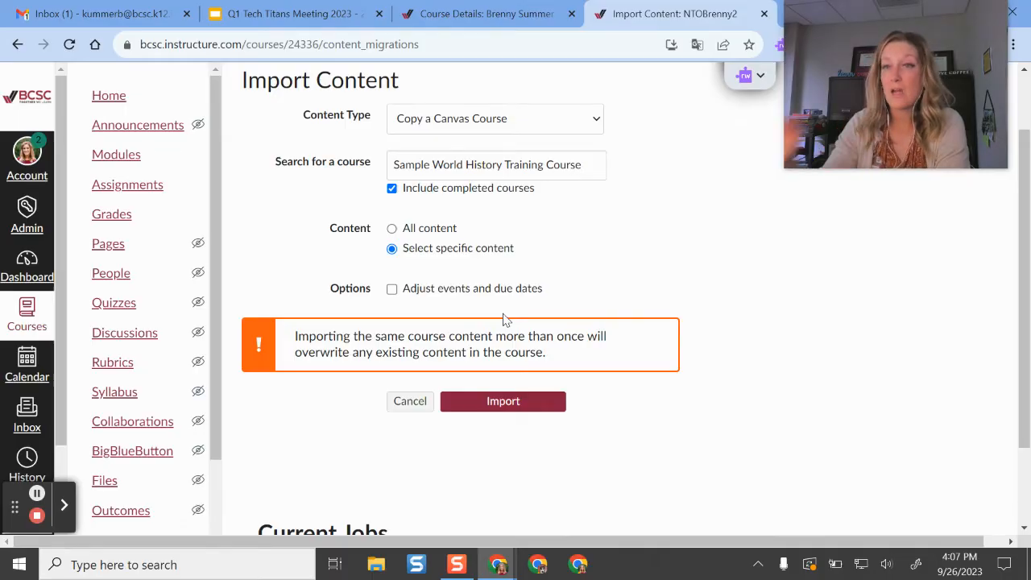
scroll("down", 3)
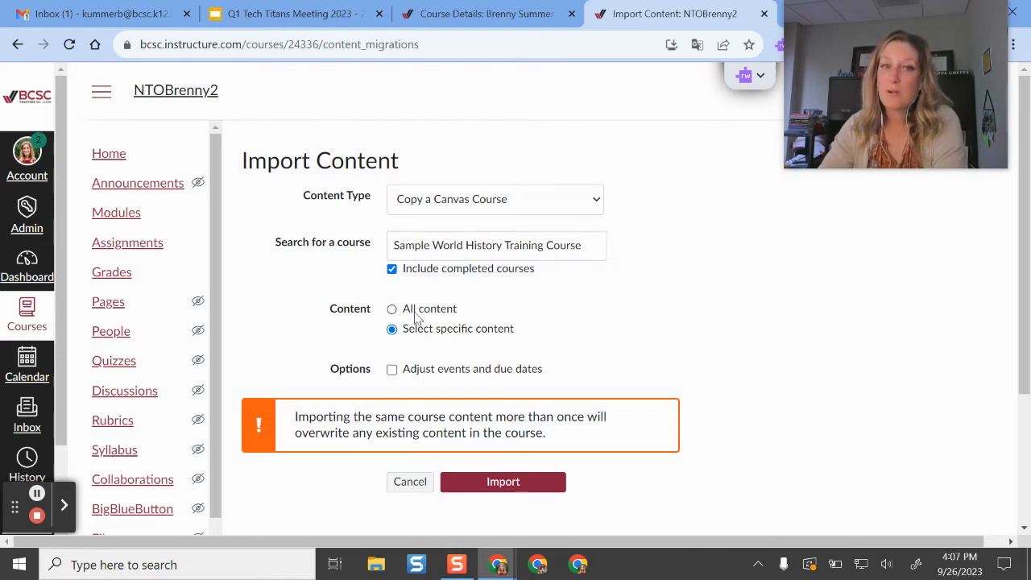
left_click(391, 309)
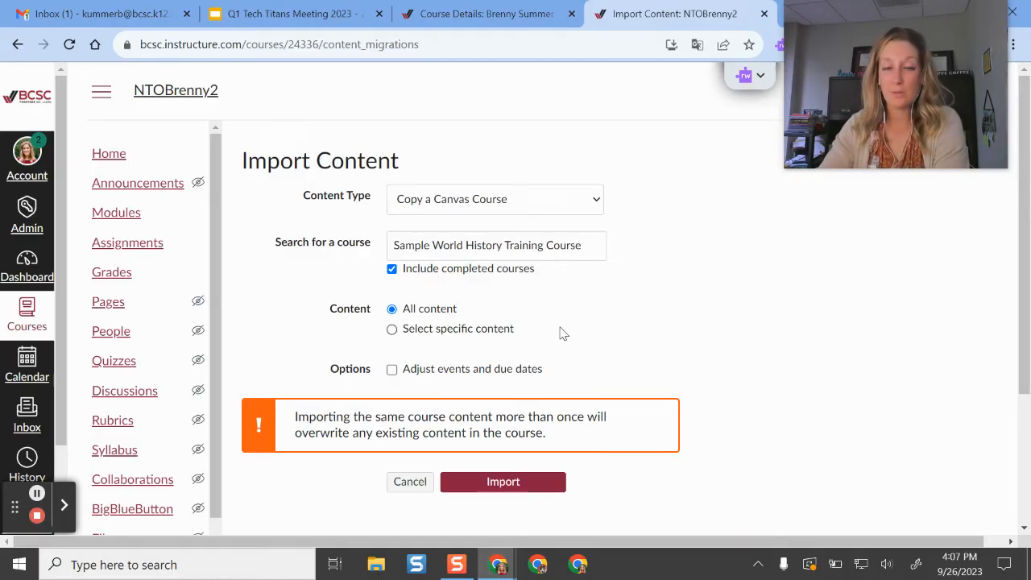
scroll("down", 3)
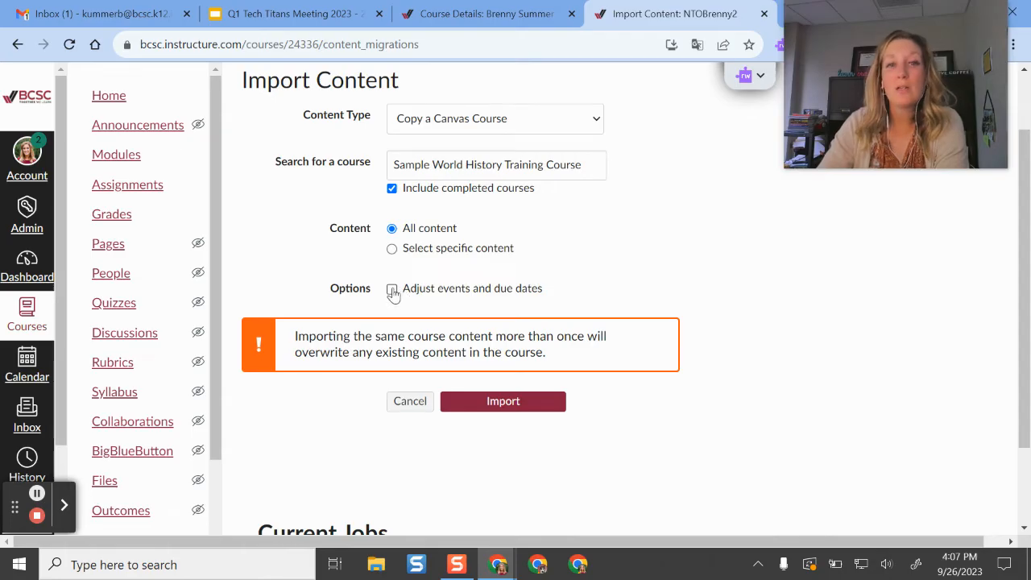
left_click(392, 289)
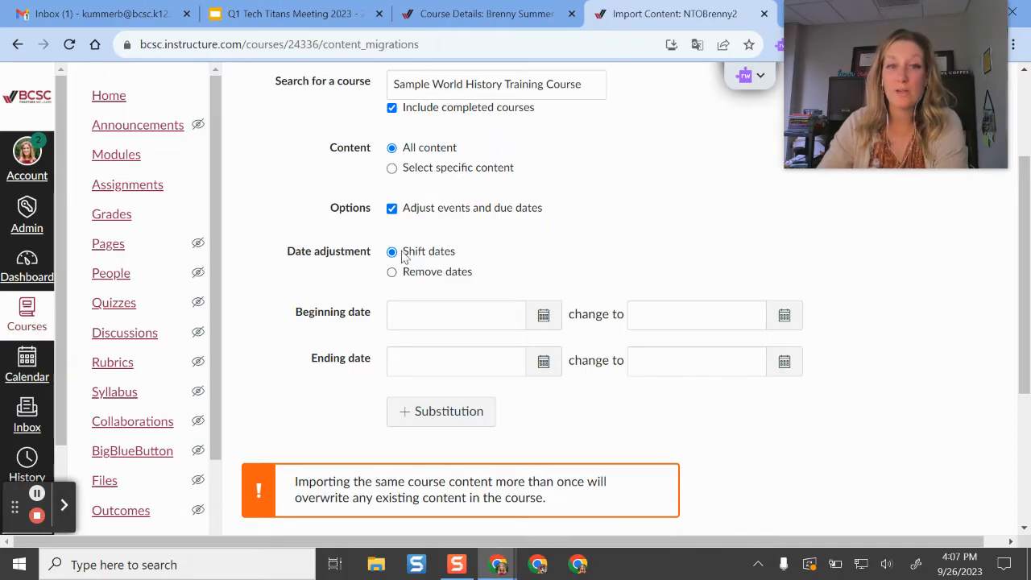
left_click(454, 314)
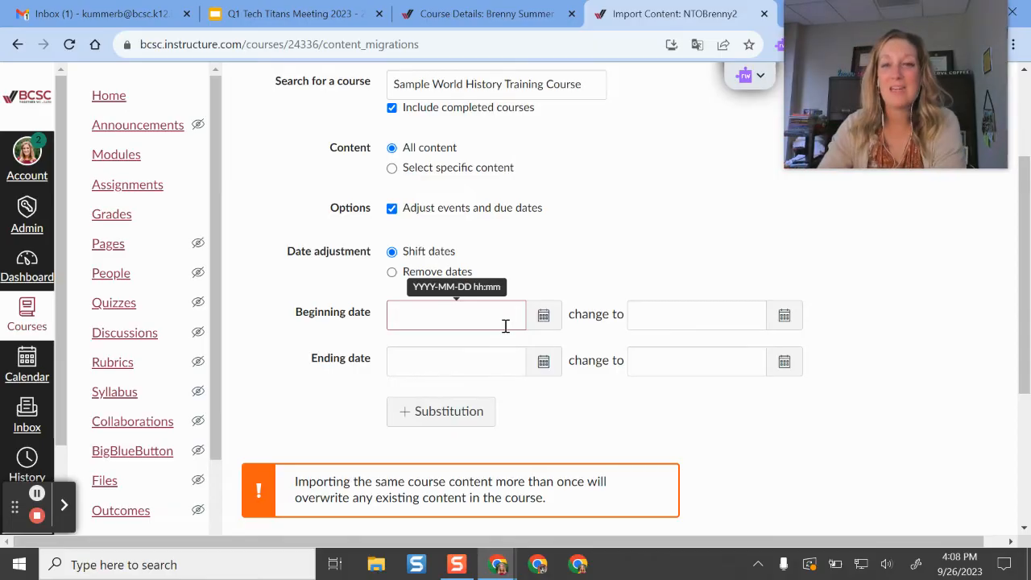
mouse_move(596, 290)
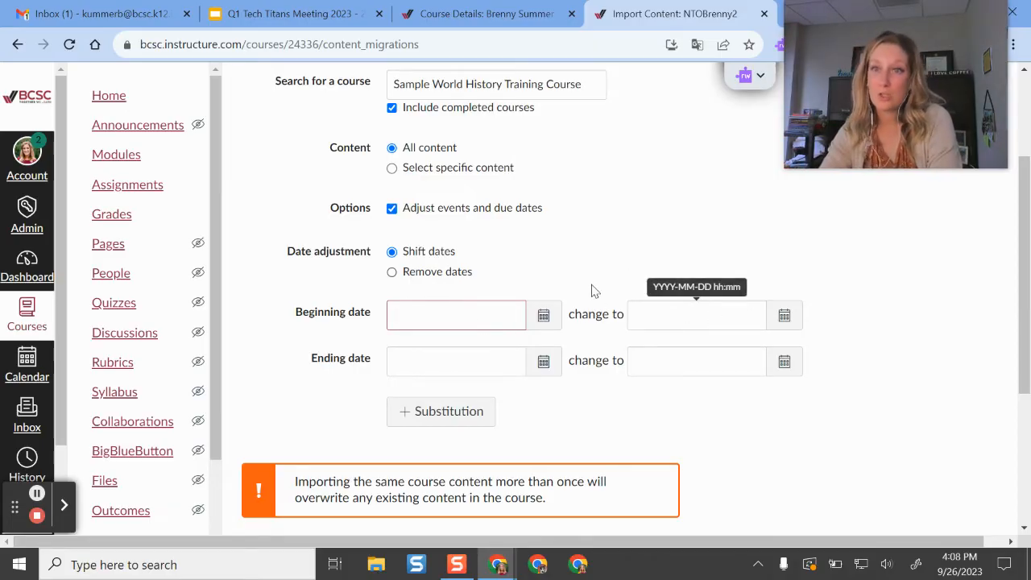
left_click(454, 314)
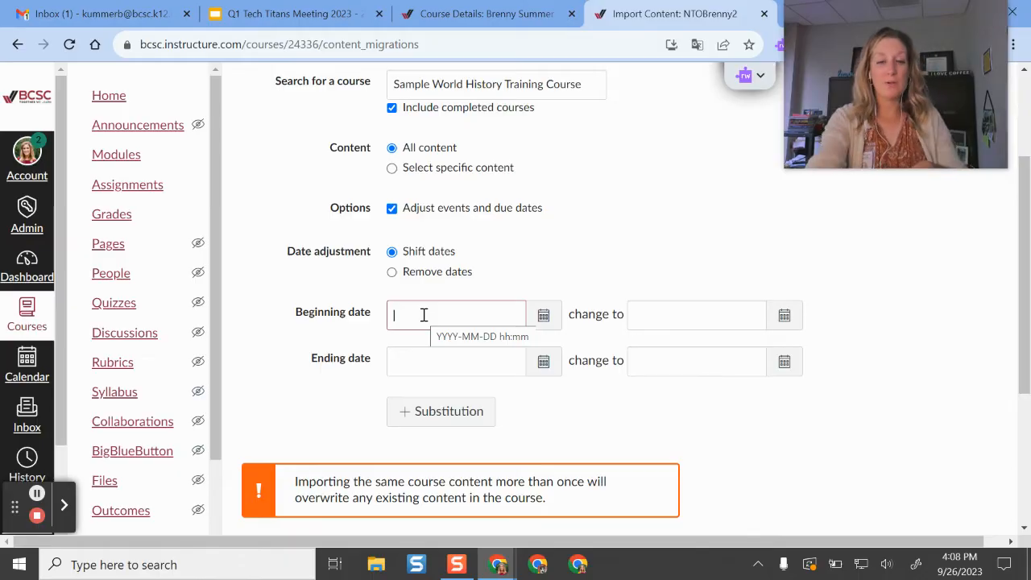
type("2023 August")
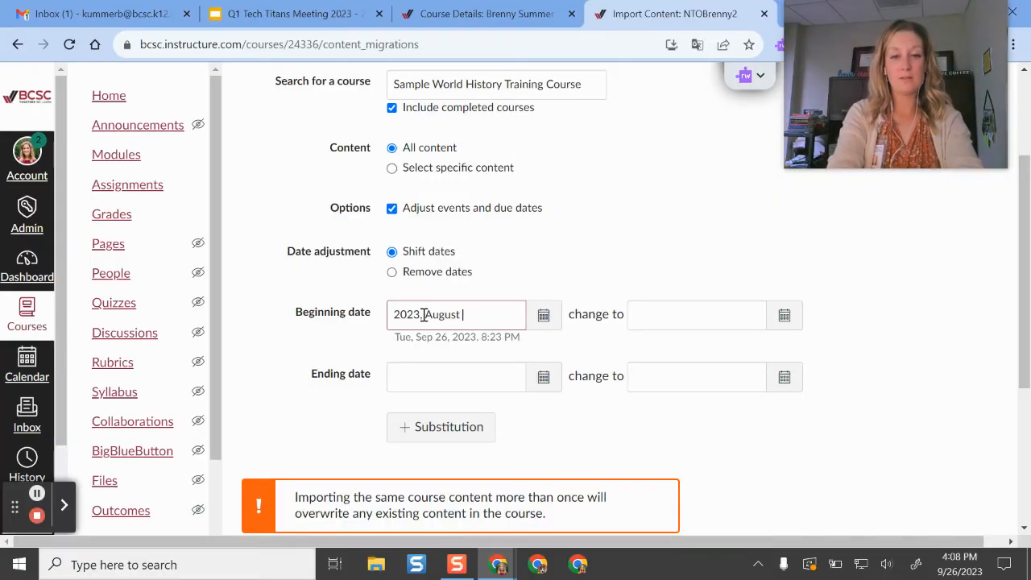
type("3")
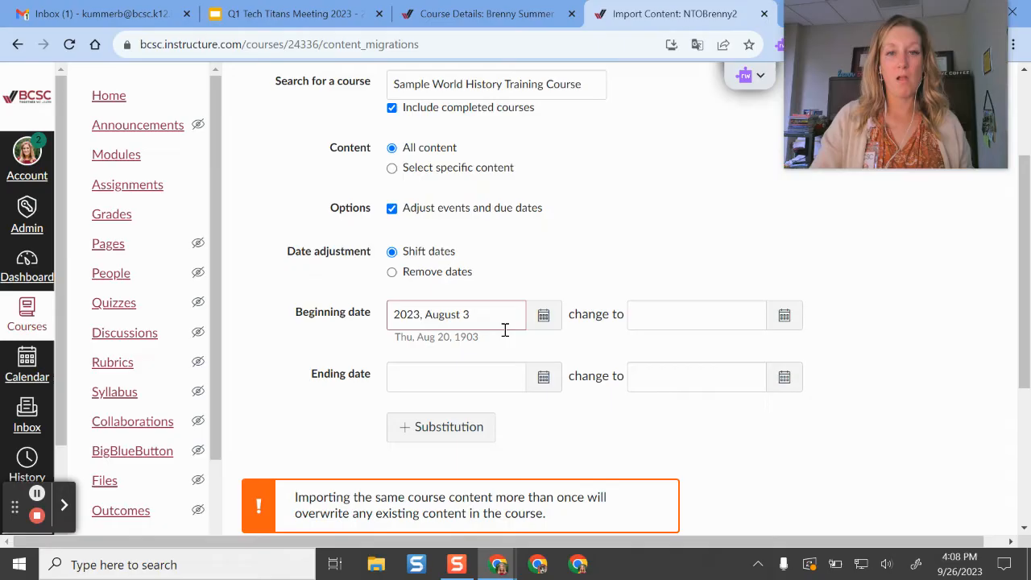
left_click(454, 314)
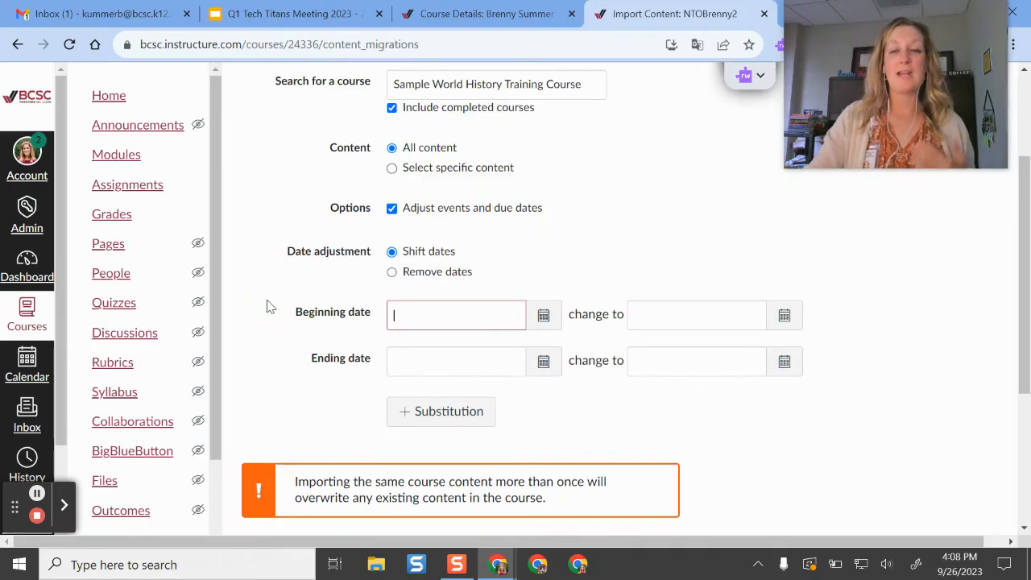
left_click(696, 314)
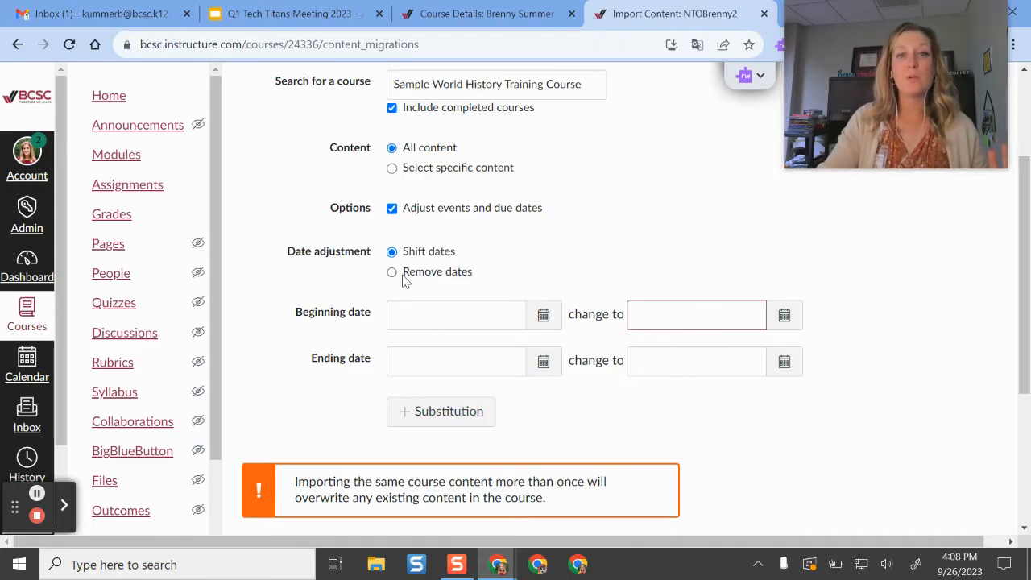
- Choose Remove dates under Date adjustment and move down to the Import button
left_click(393, 271)
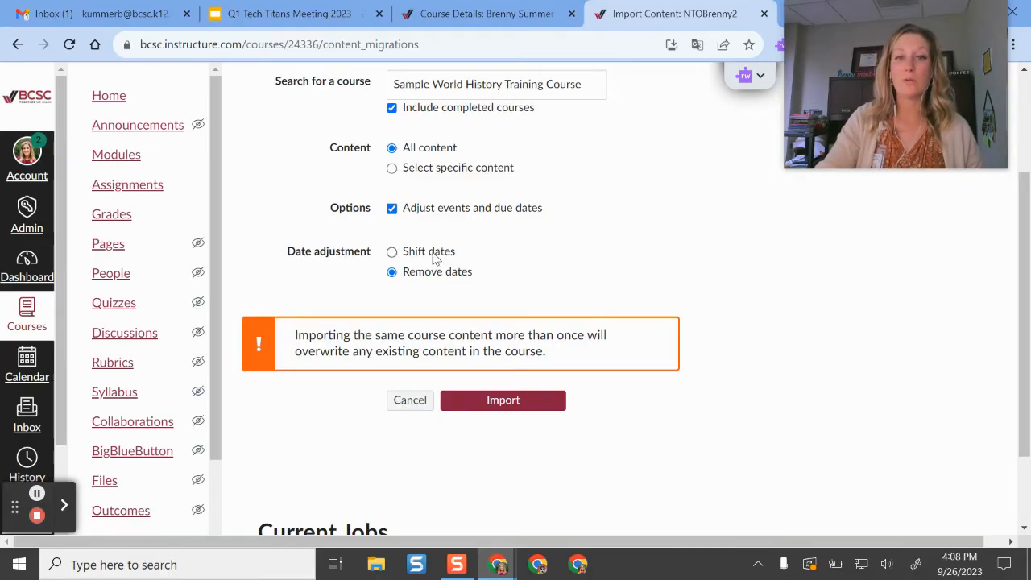
left_click(393, 251)
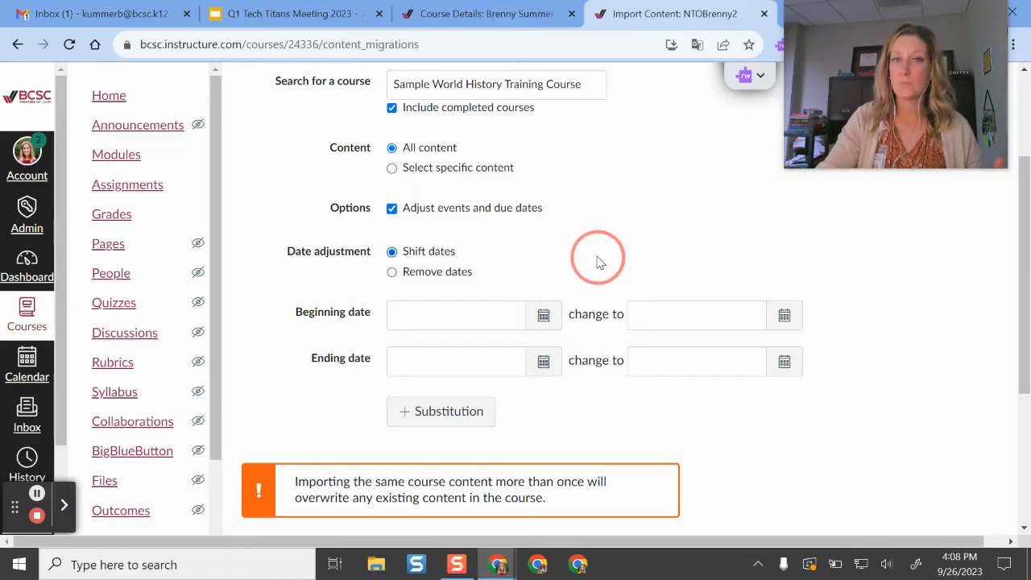
scroll("down", 3)
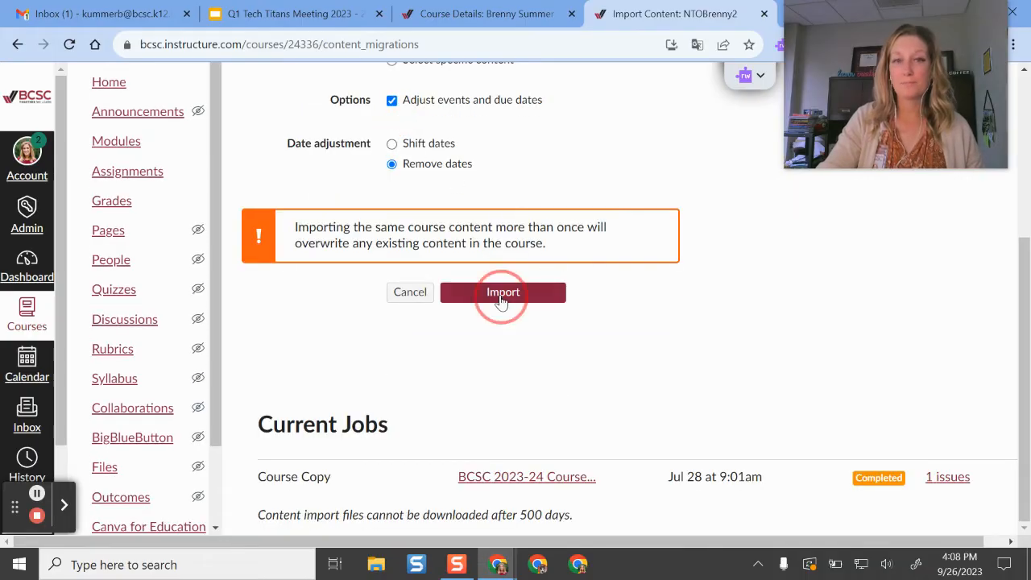
- Run the import and let the Course Copy job finish under Current Jobs
left_click(502, 291)
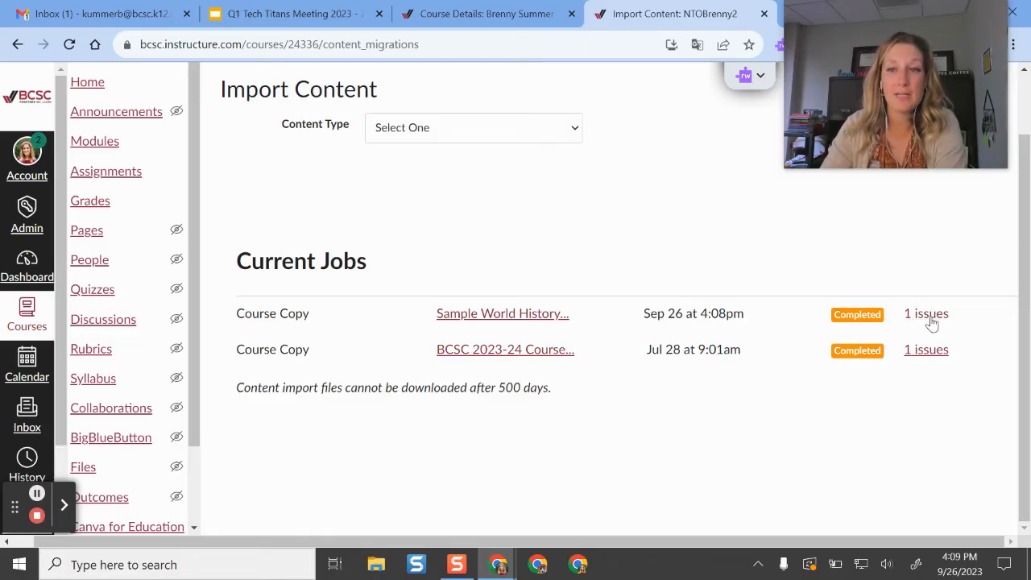
- Expand the job's '1 issues' note about Sync to SIS on the Vocabulary assignment, then reload
left_click(926, 312)
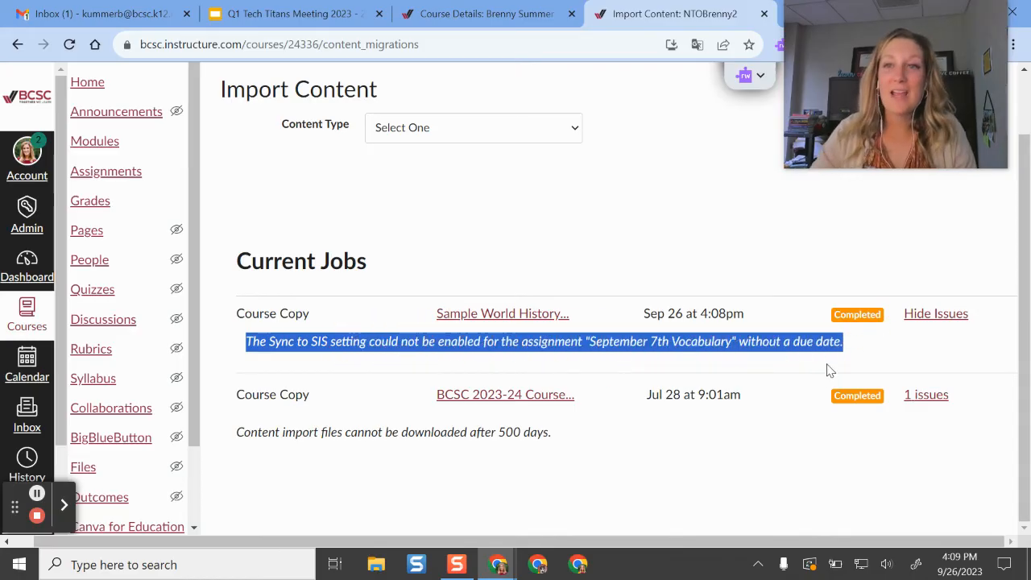
mouse_move(765, 361)
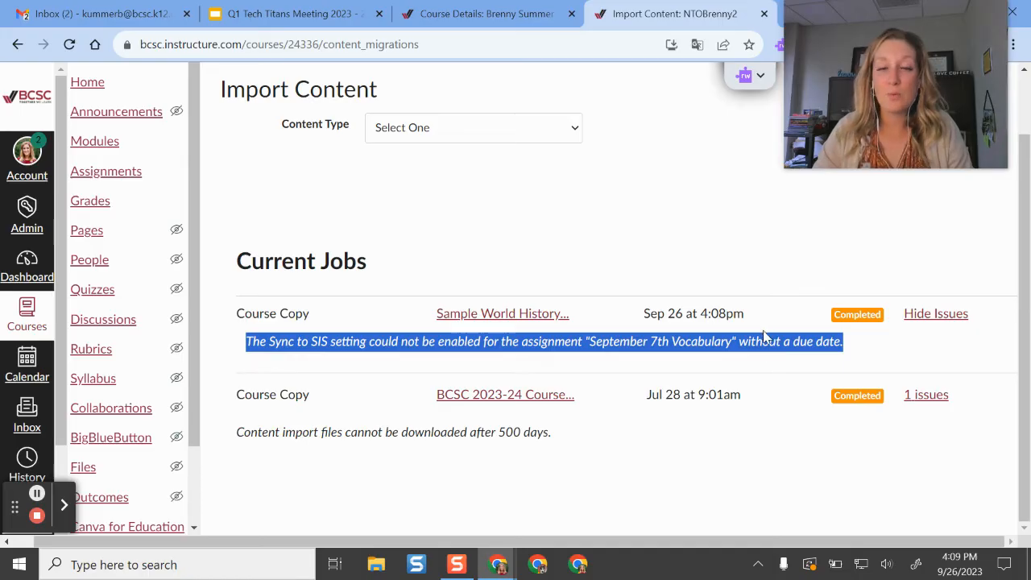
mouse_move(571, 341)
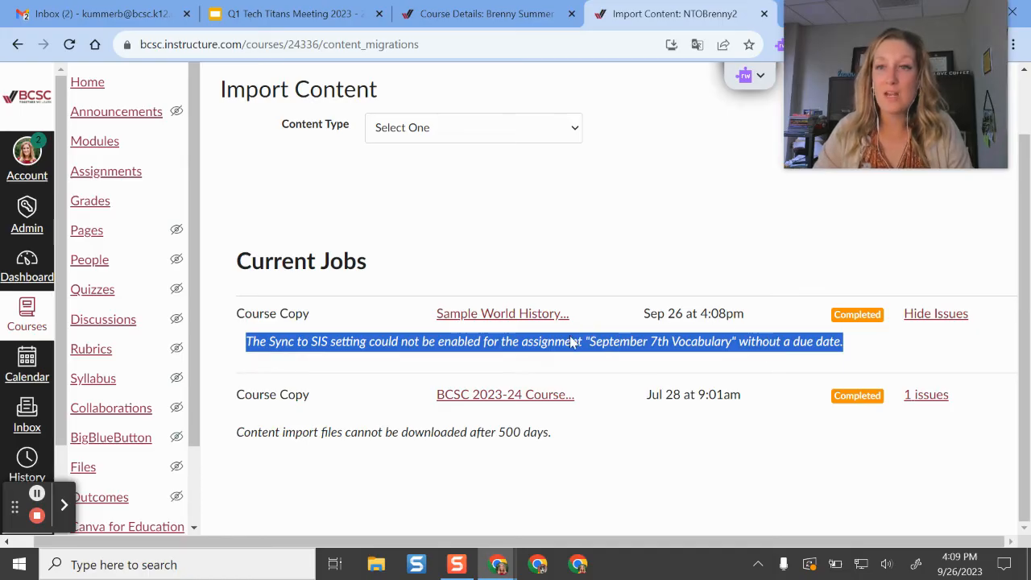
mouse_move(518, 329)
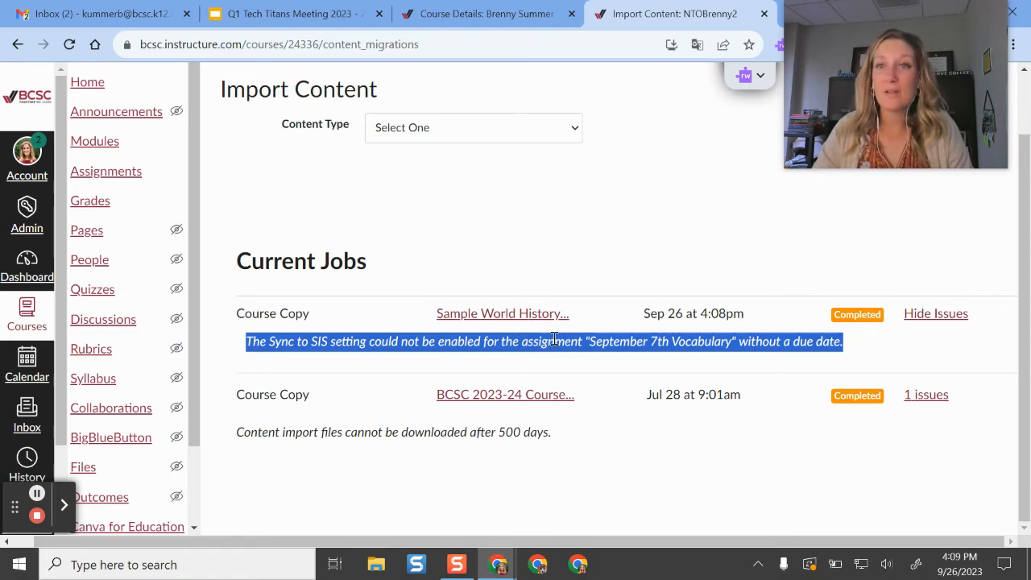
mouse_move(757, 187)
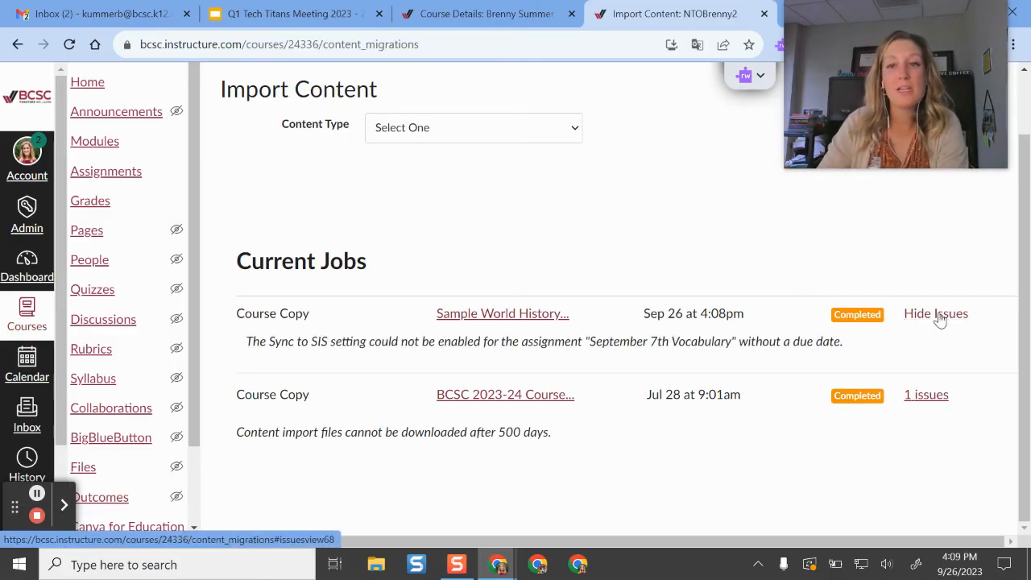
mouse_move(809, 298)
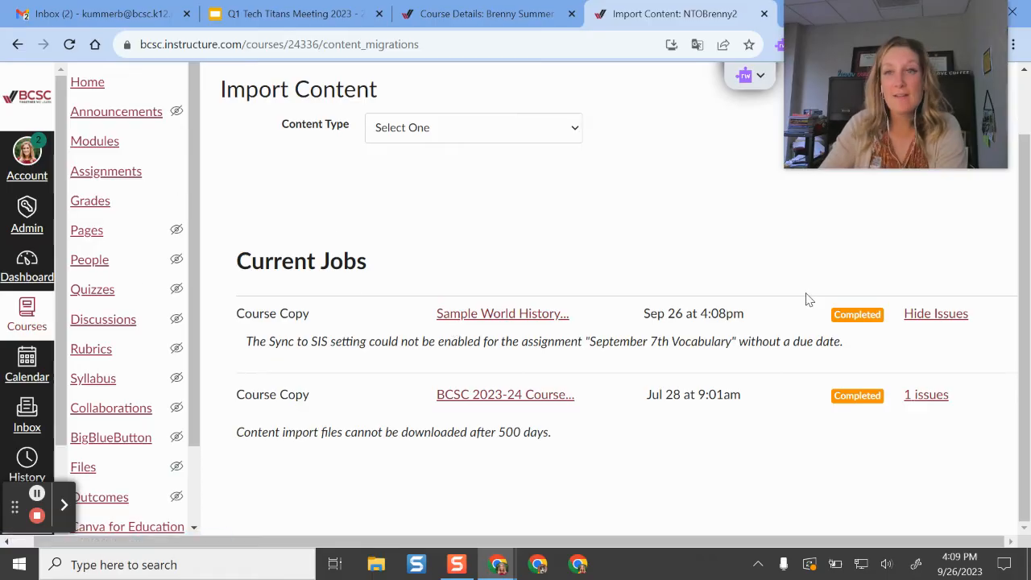
left_click(70, 45)
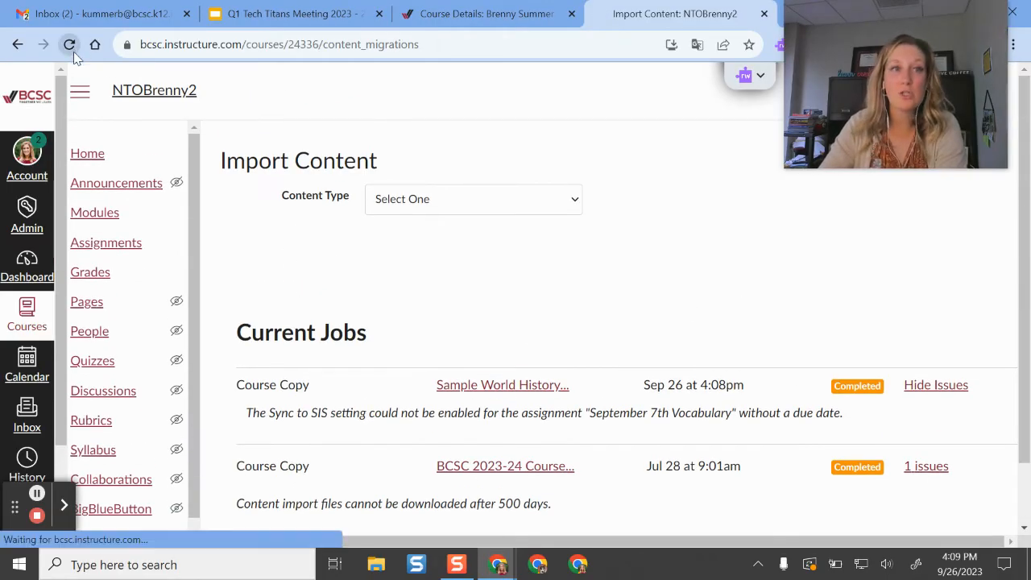
- Check NTOBrenny2's Modules for the copied World History content
left_click(69, 45)
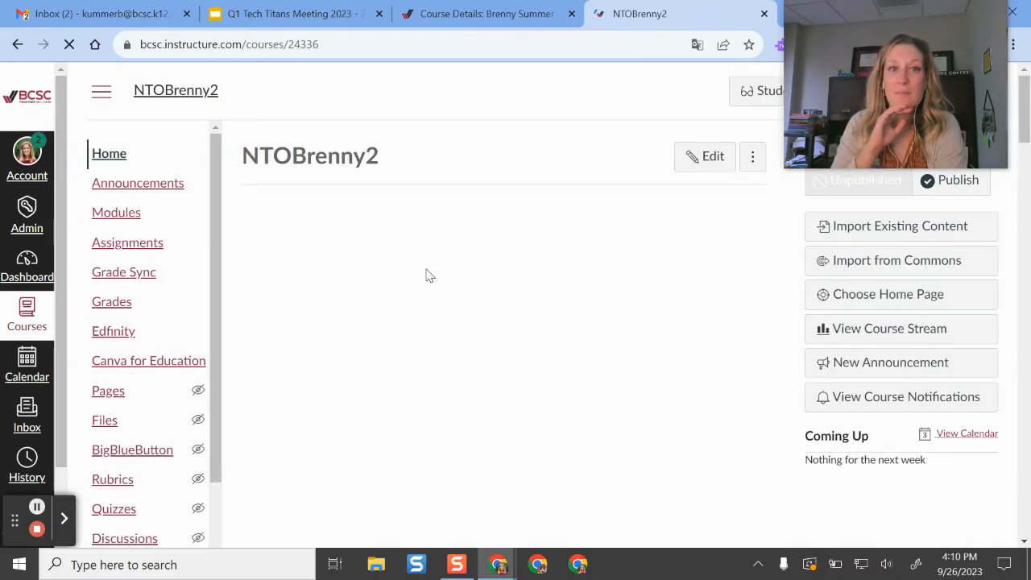
left_click(116, 213)
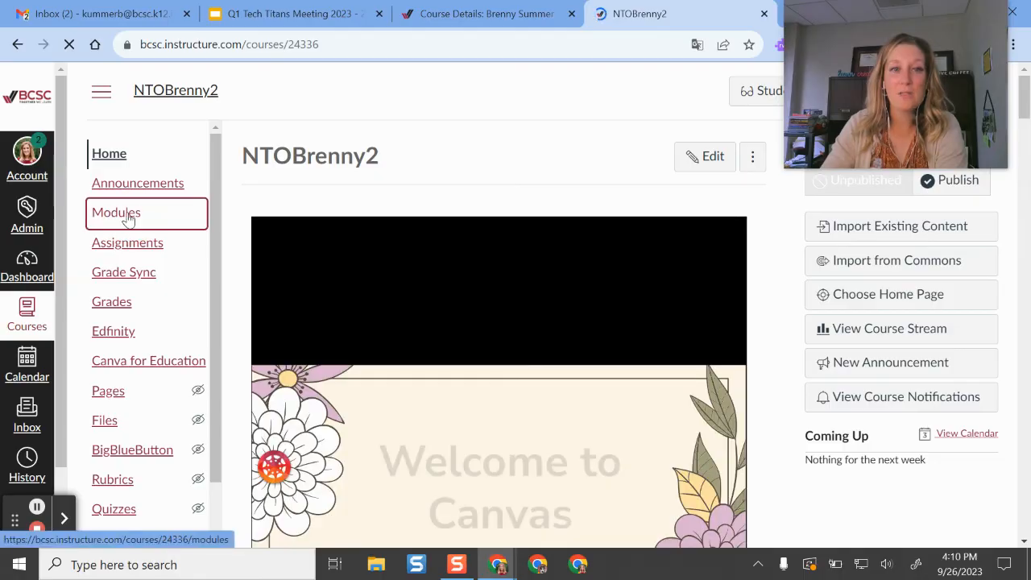
left_click(116, 213)
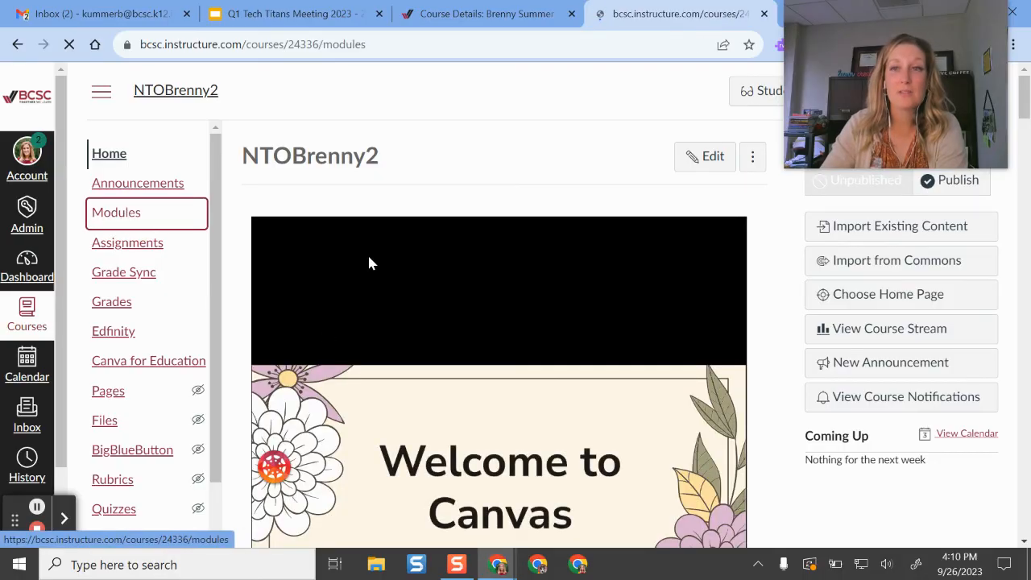
left_click(116, 212)
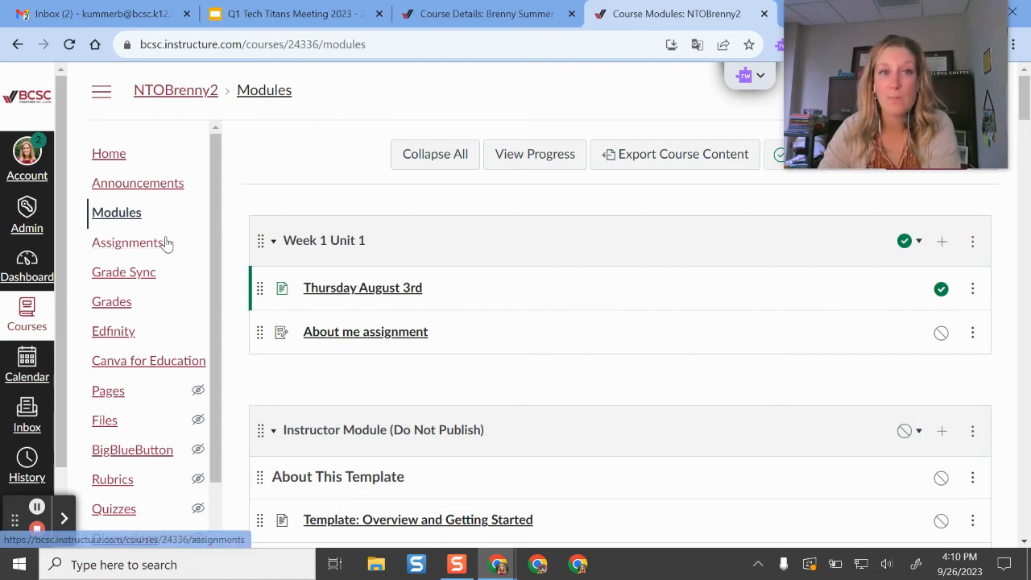
- Return home and view the Pages list with the newly imported pages
left_click(109, 153)
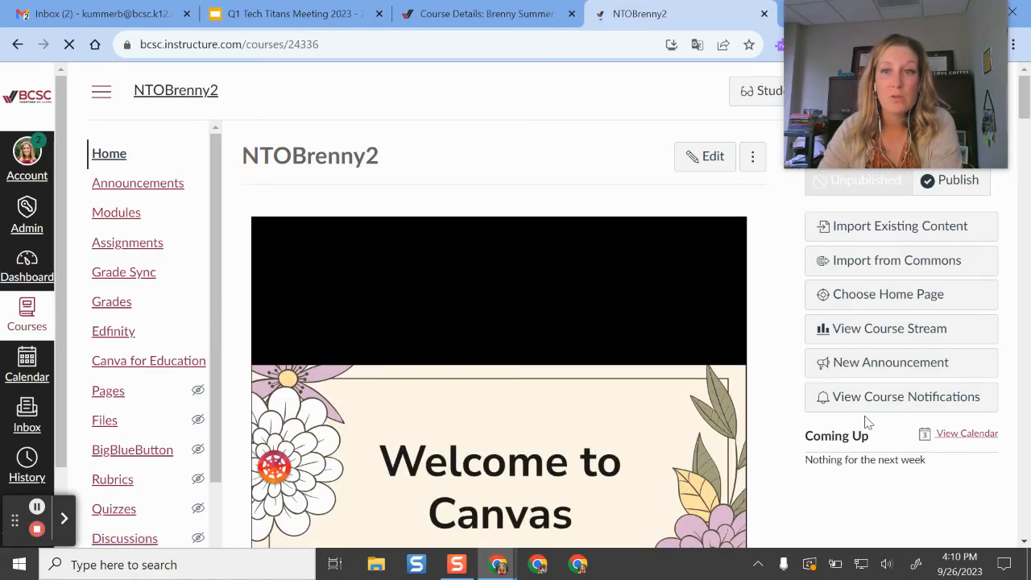
left_click(888, 294)
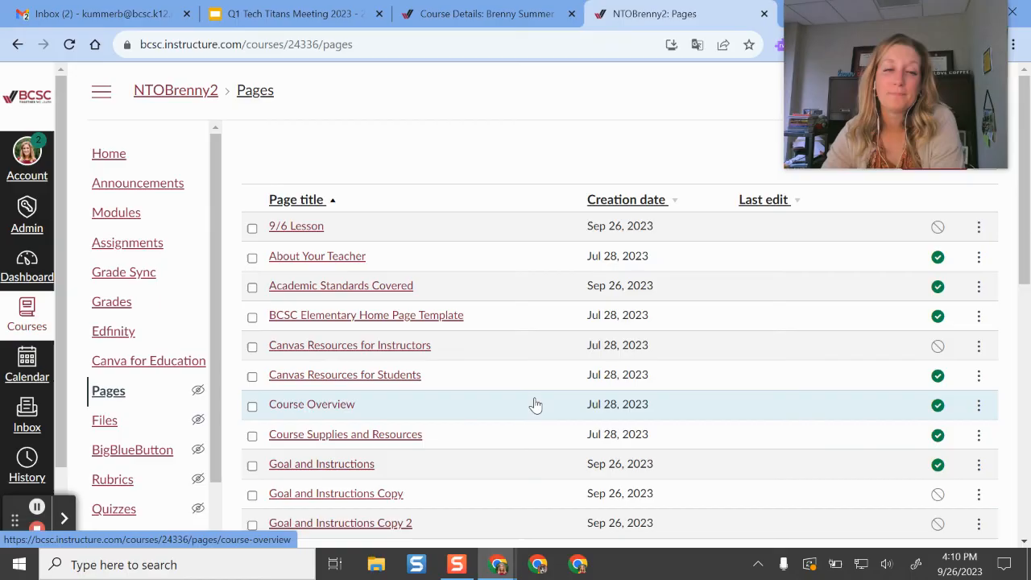
scroll("down", 3)
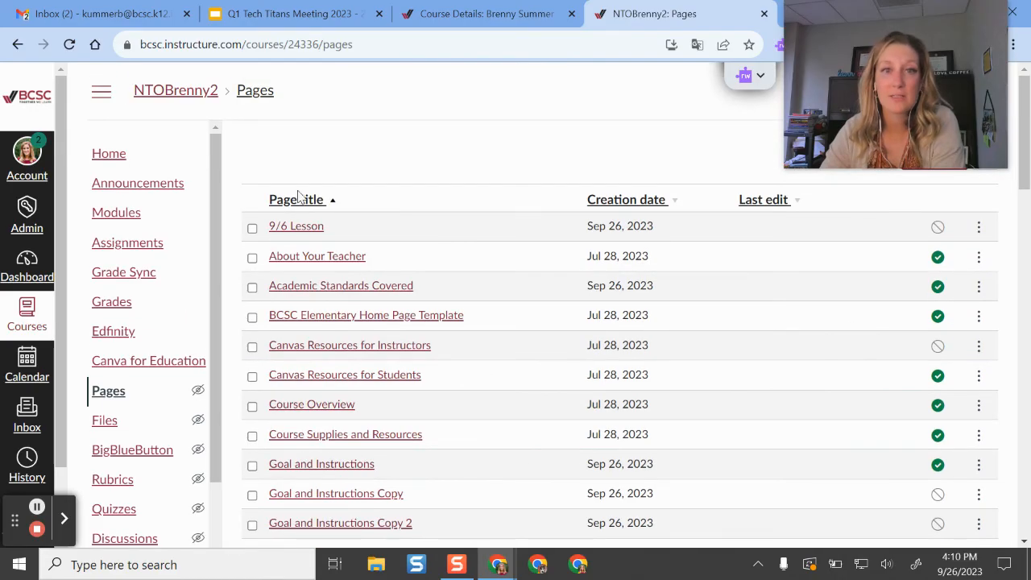
mouse_move(572, 290)
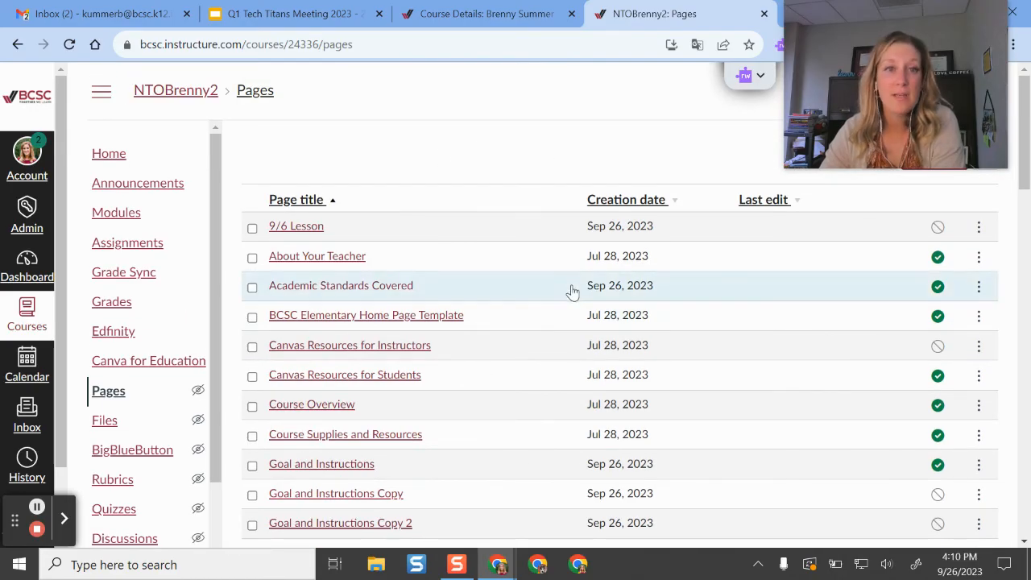
mouse_move(508, 138)
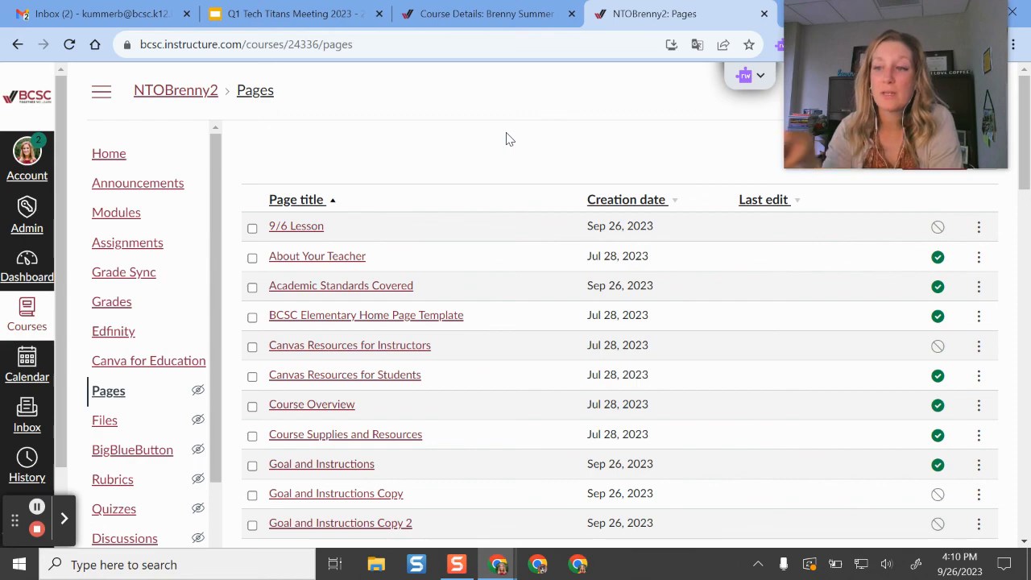
mouse_move(573, 274)
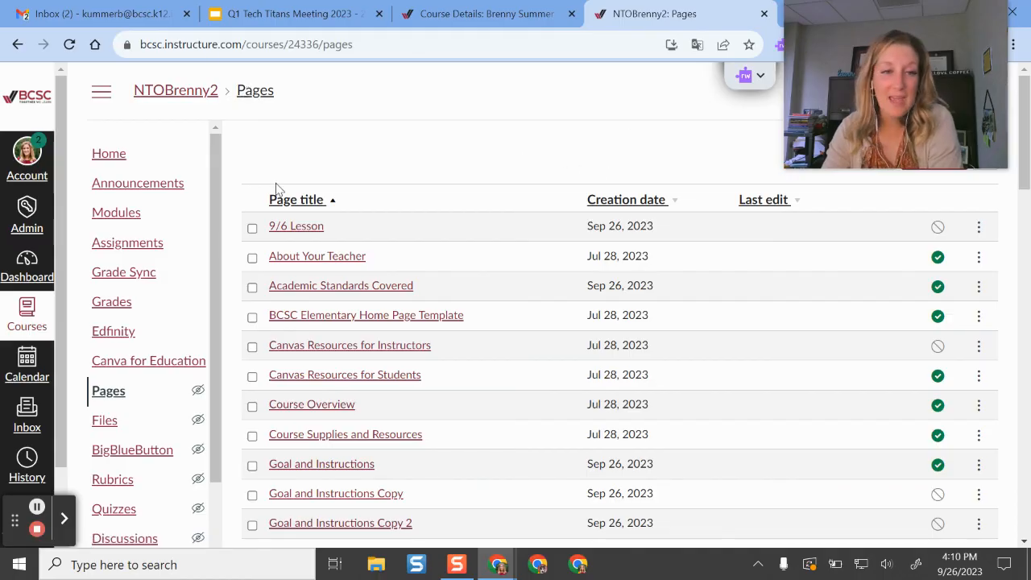
mouse_move(340, 176)
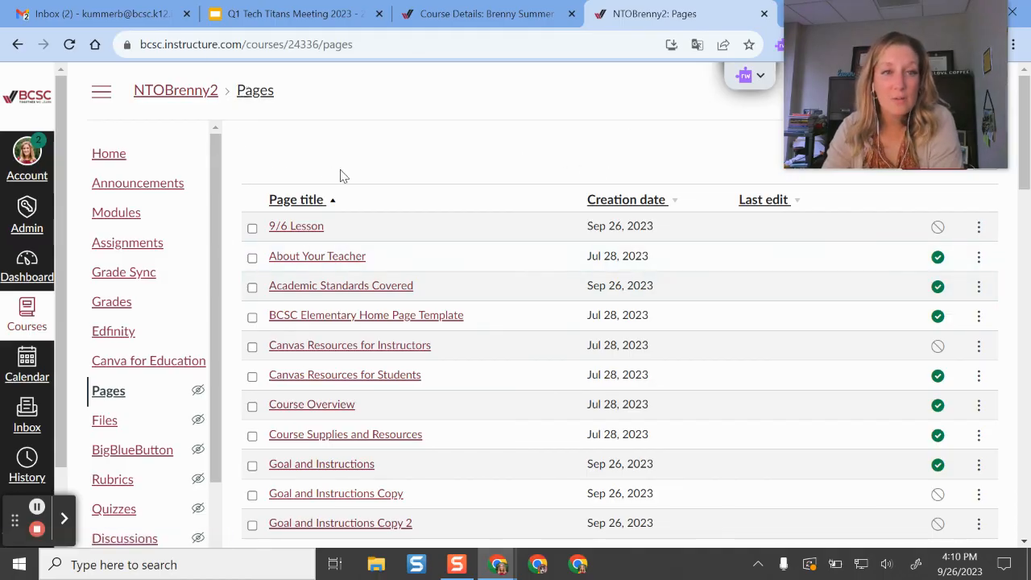
mouse_move(346, 174)
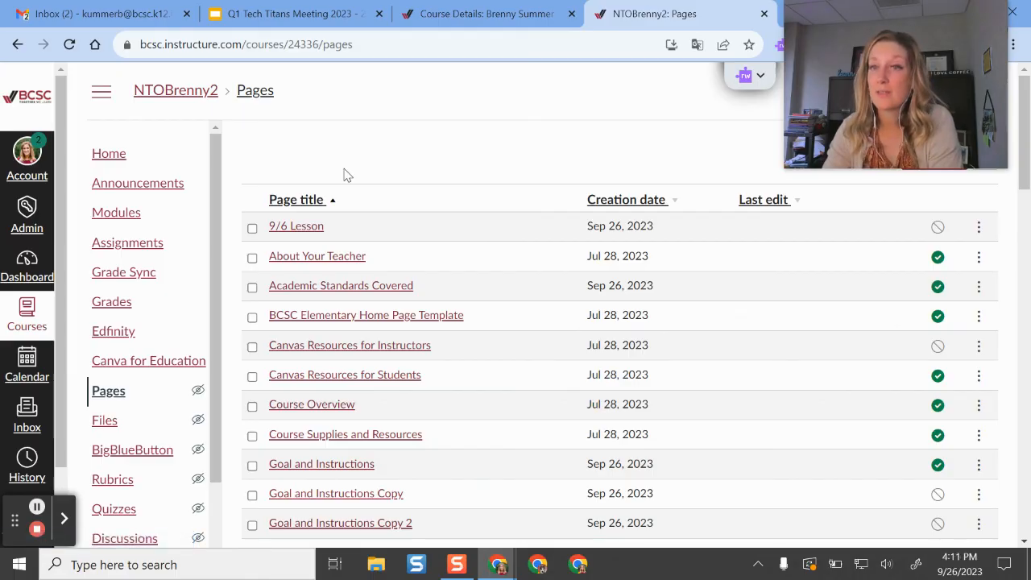
mouse_move(487, 171)
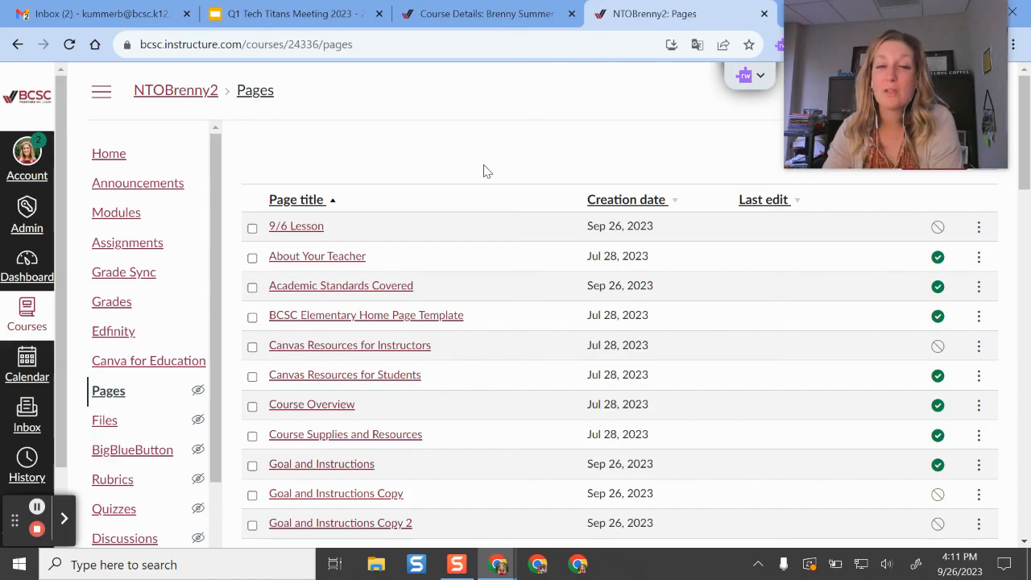
mouse_move(546, 181)
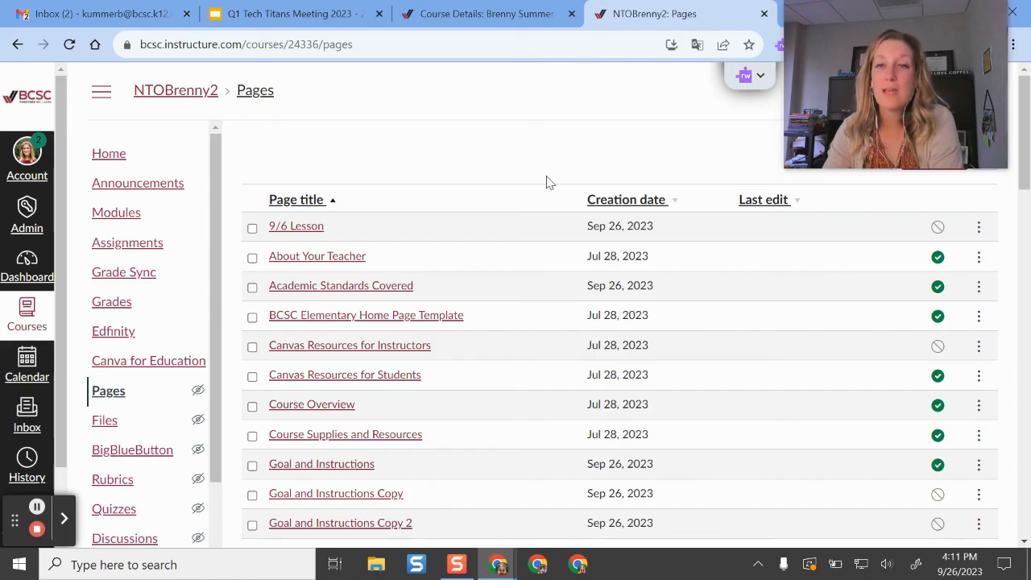
mouse_move(541, 142)
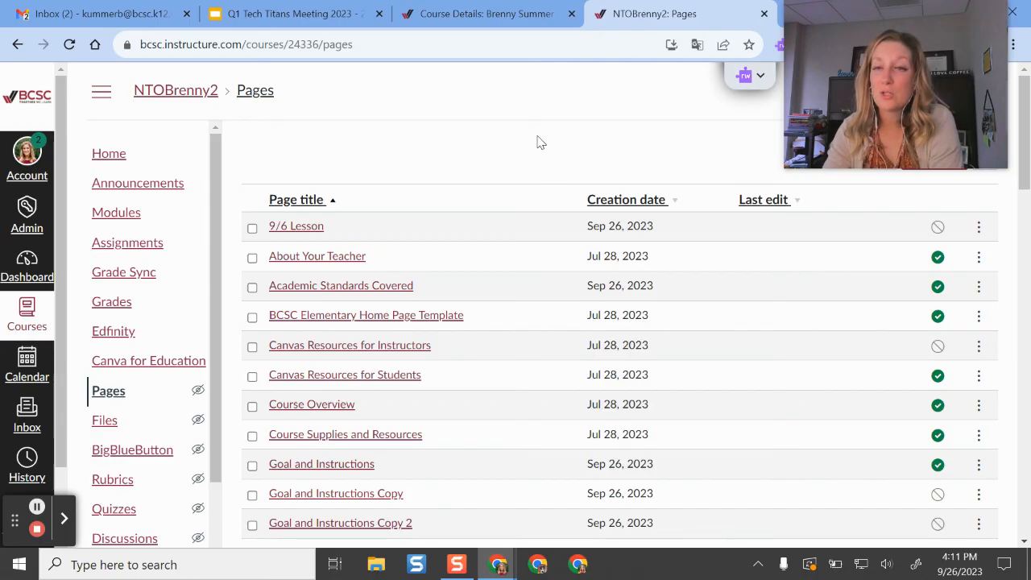